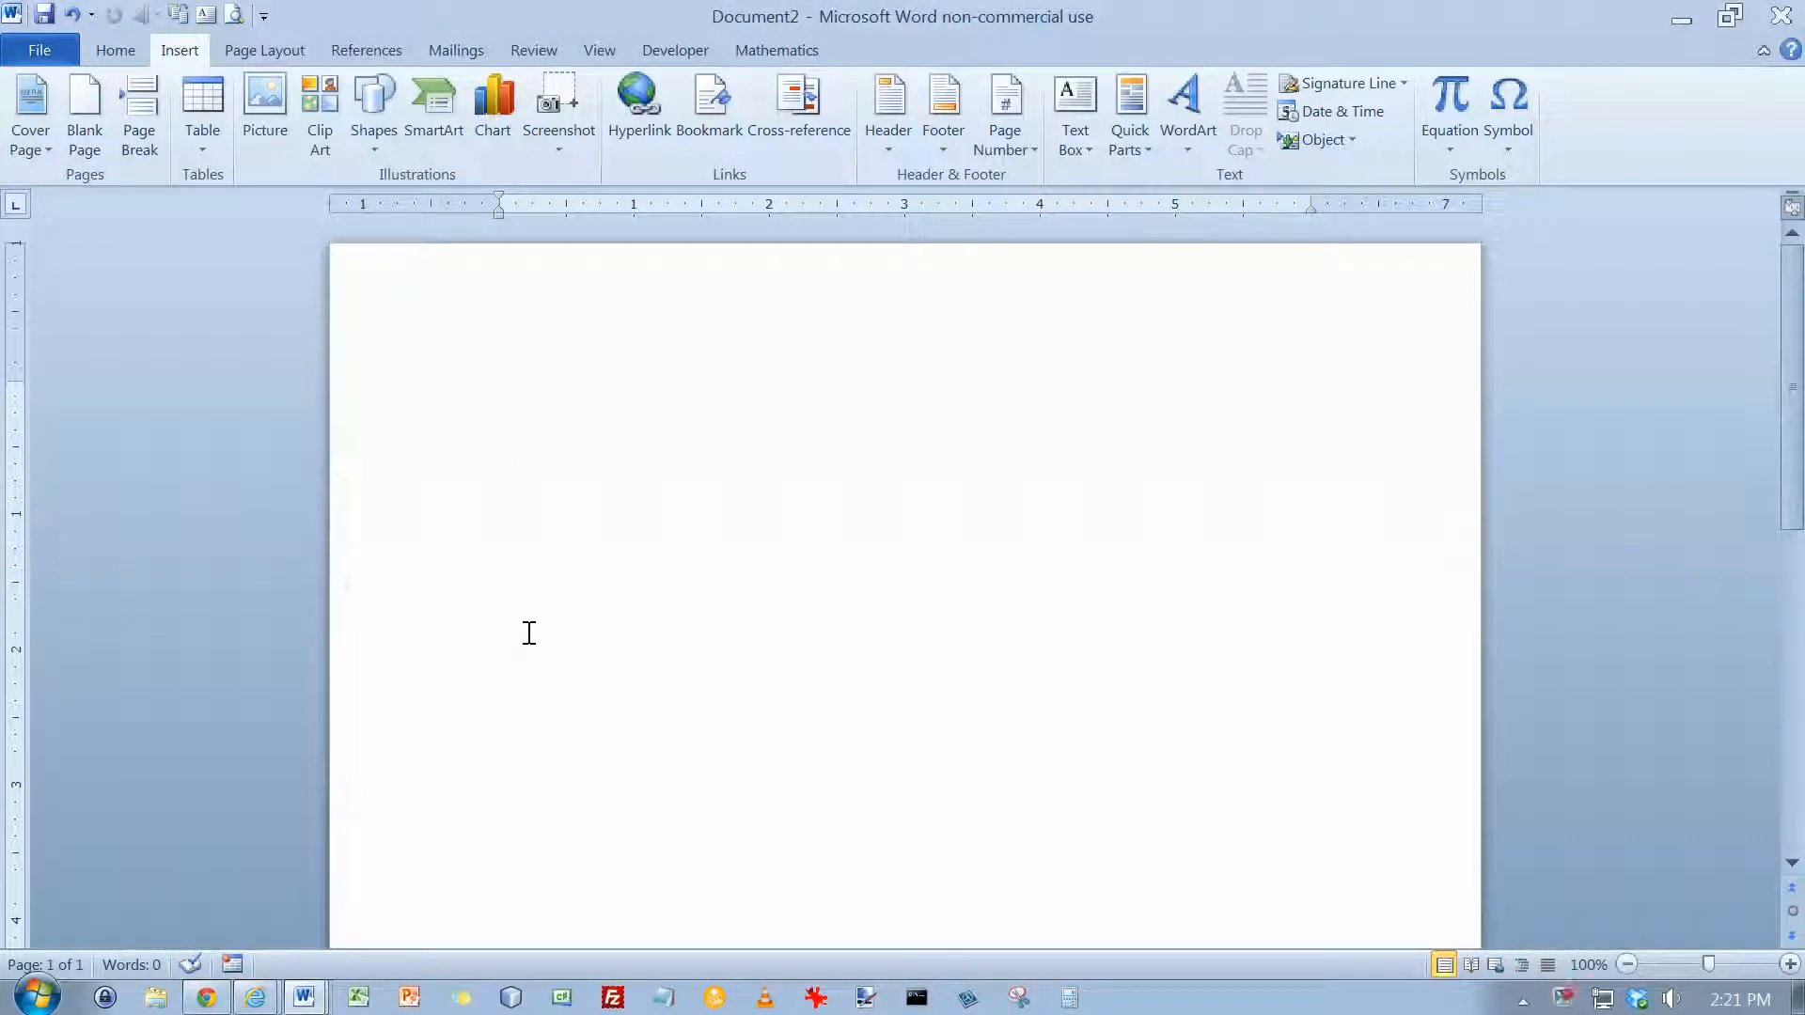
# Insert a screenshot of the YouTube browser window at the start of the blank document
pyautogui.click(498, 441)
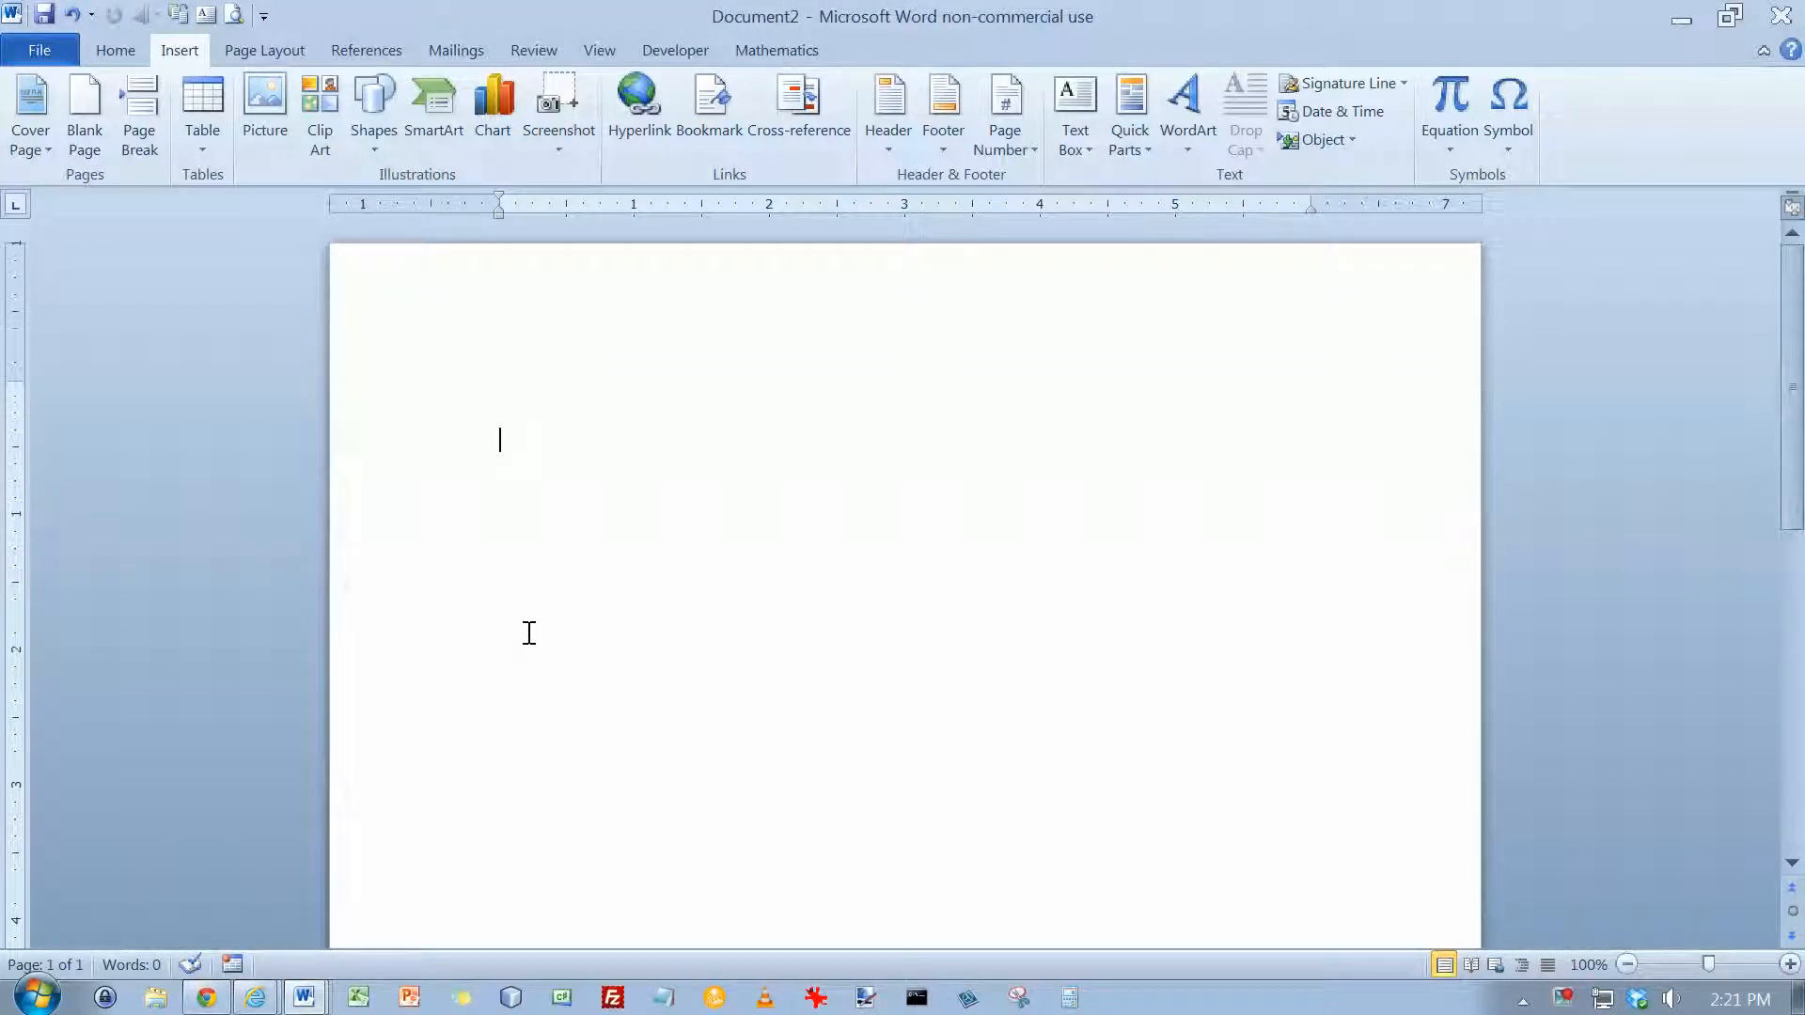
pyautogui.moveTo(741, 301)
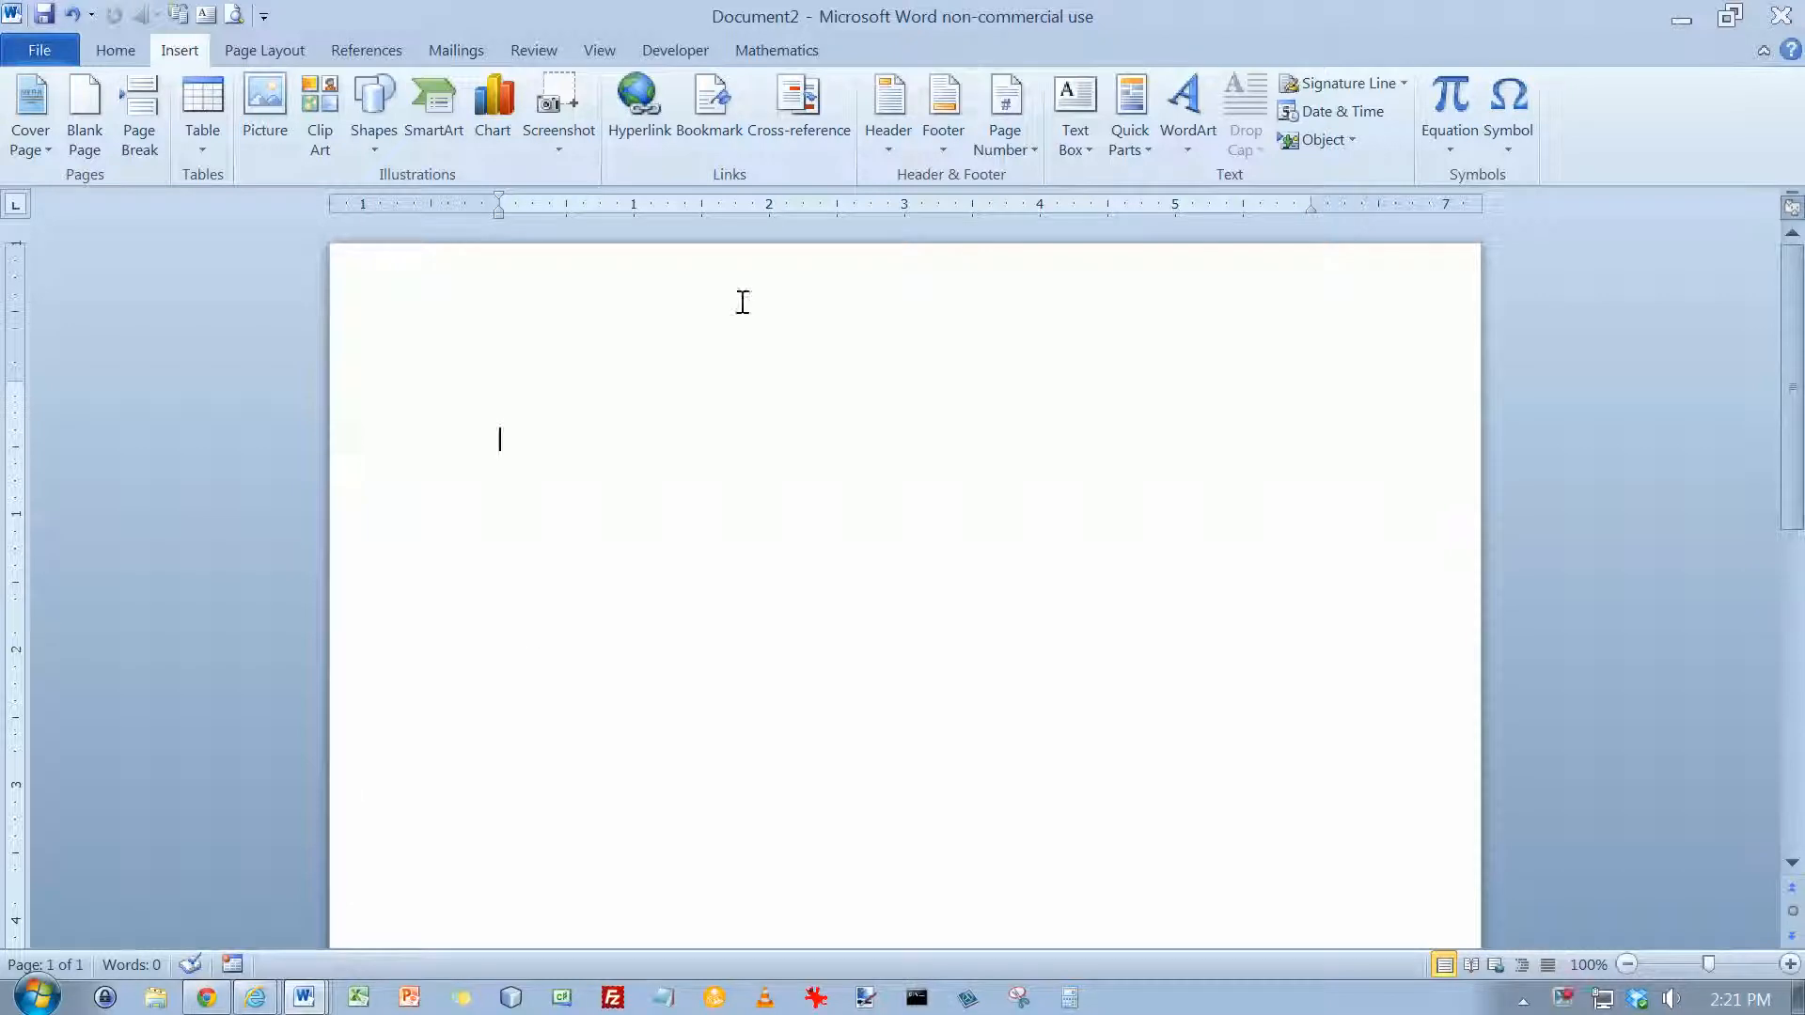
pyautogui.moveTo(798, 104)
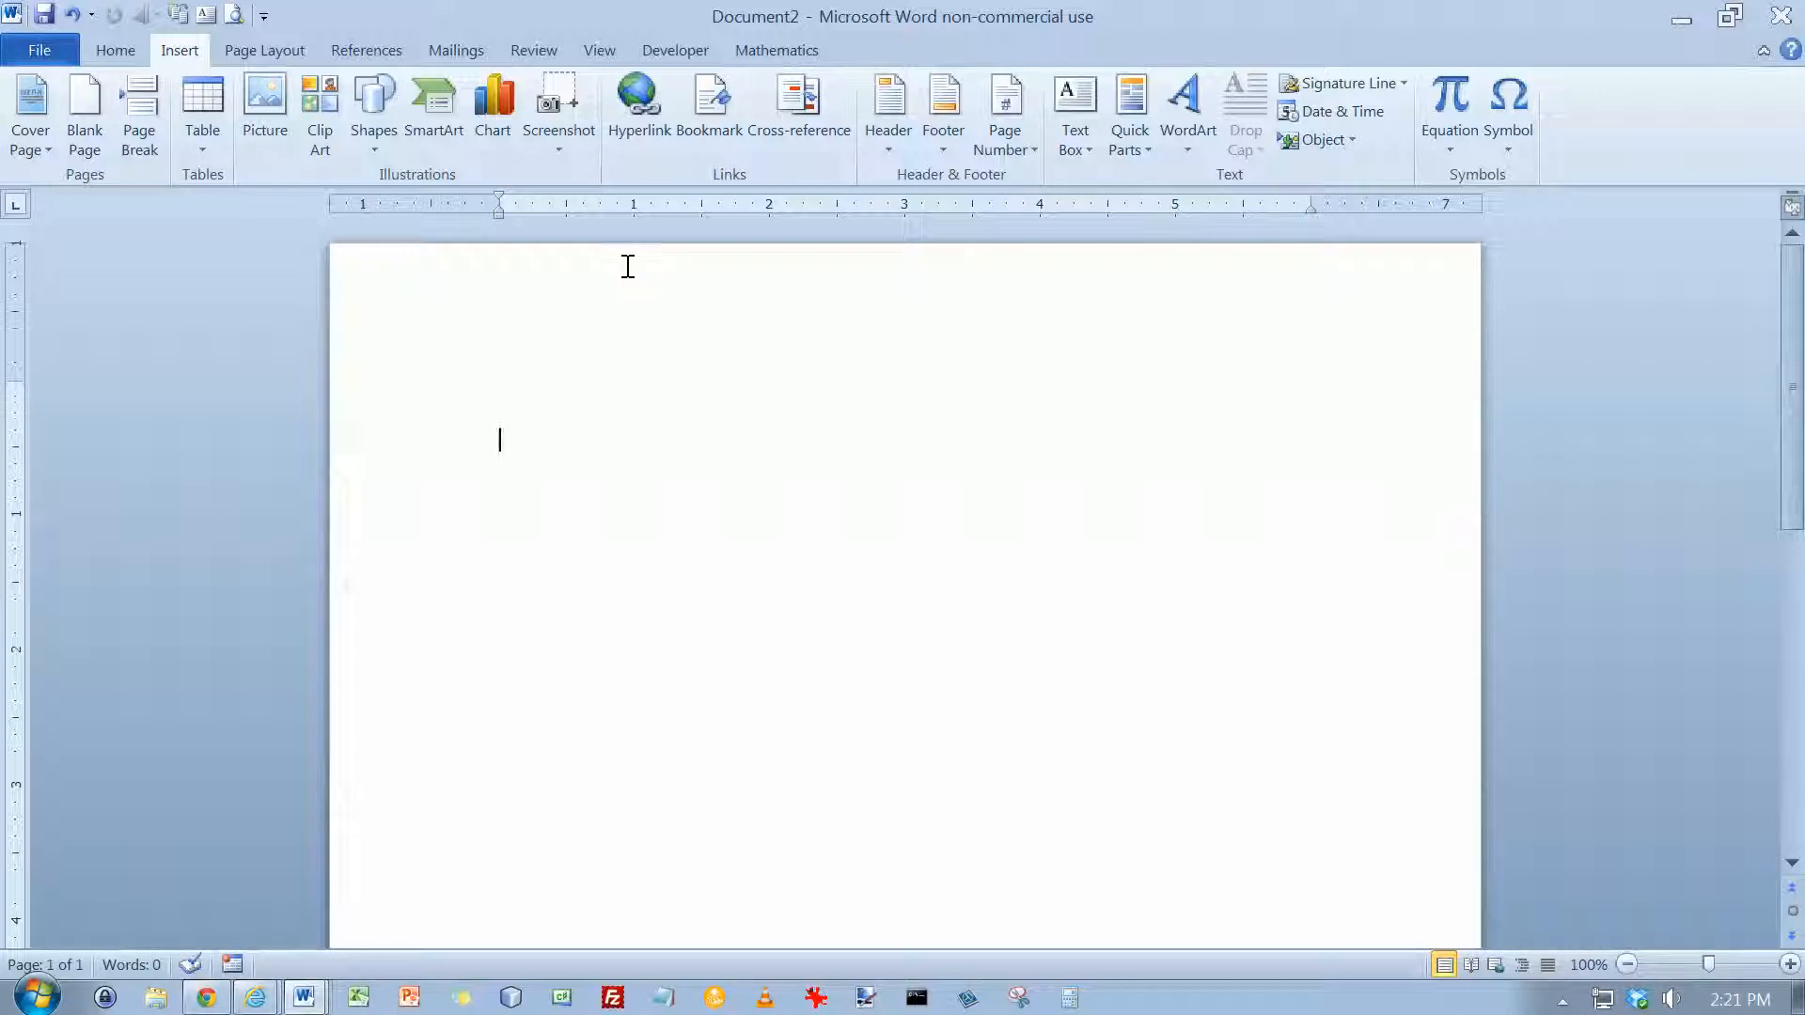
pyautogui.moveTo(611, 316)
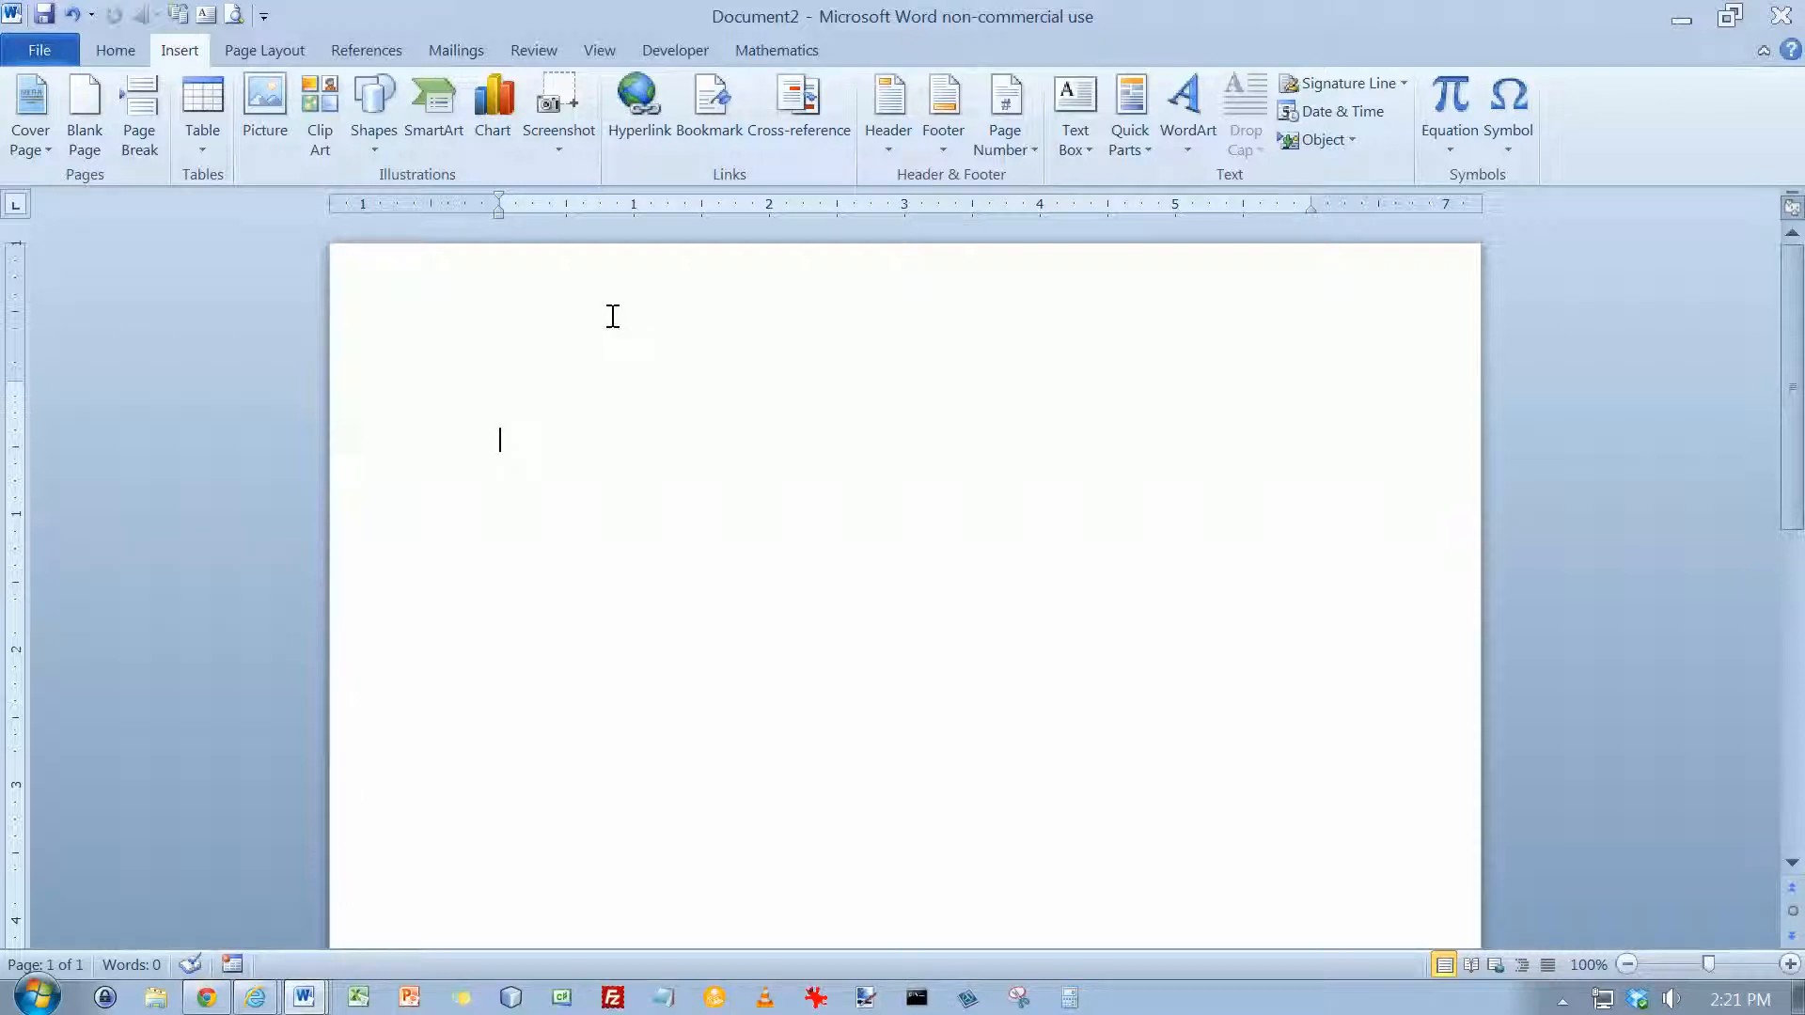
pyautogui.moveTo(491, 383)
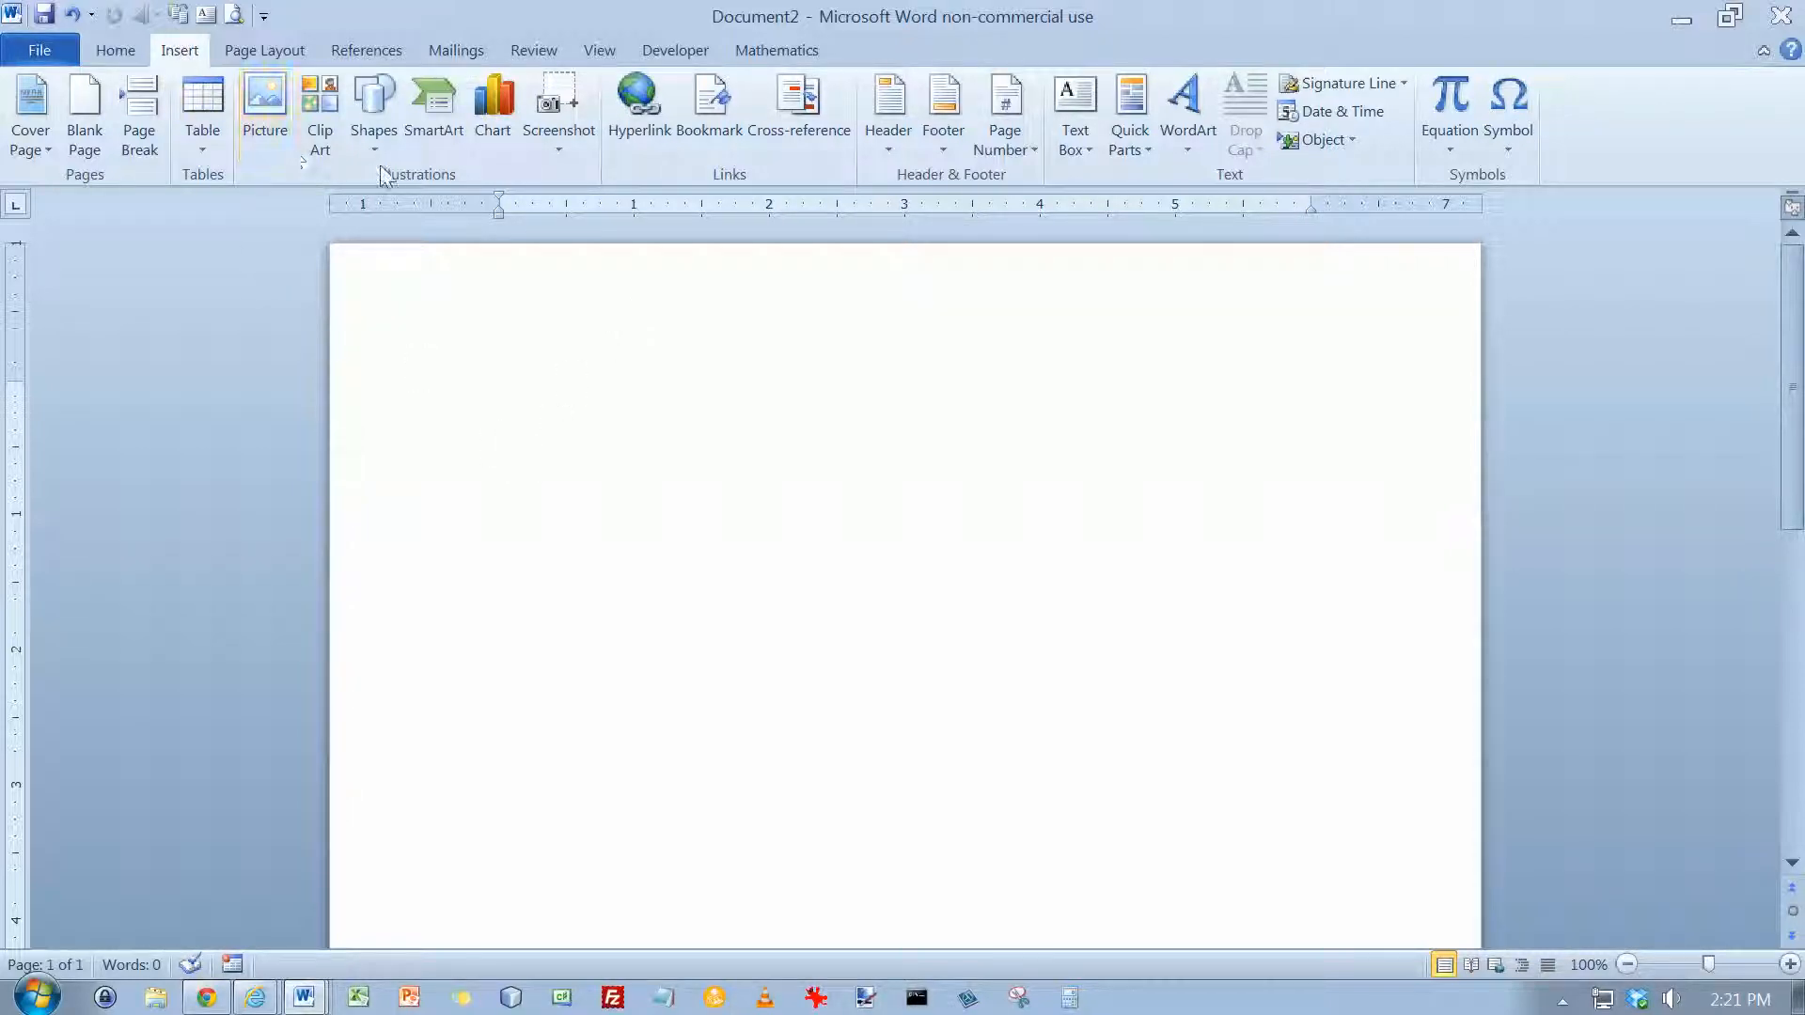
pyautogui.moveTo(558, 103)
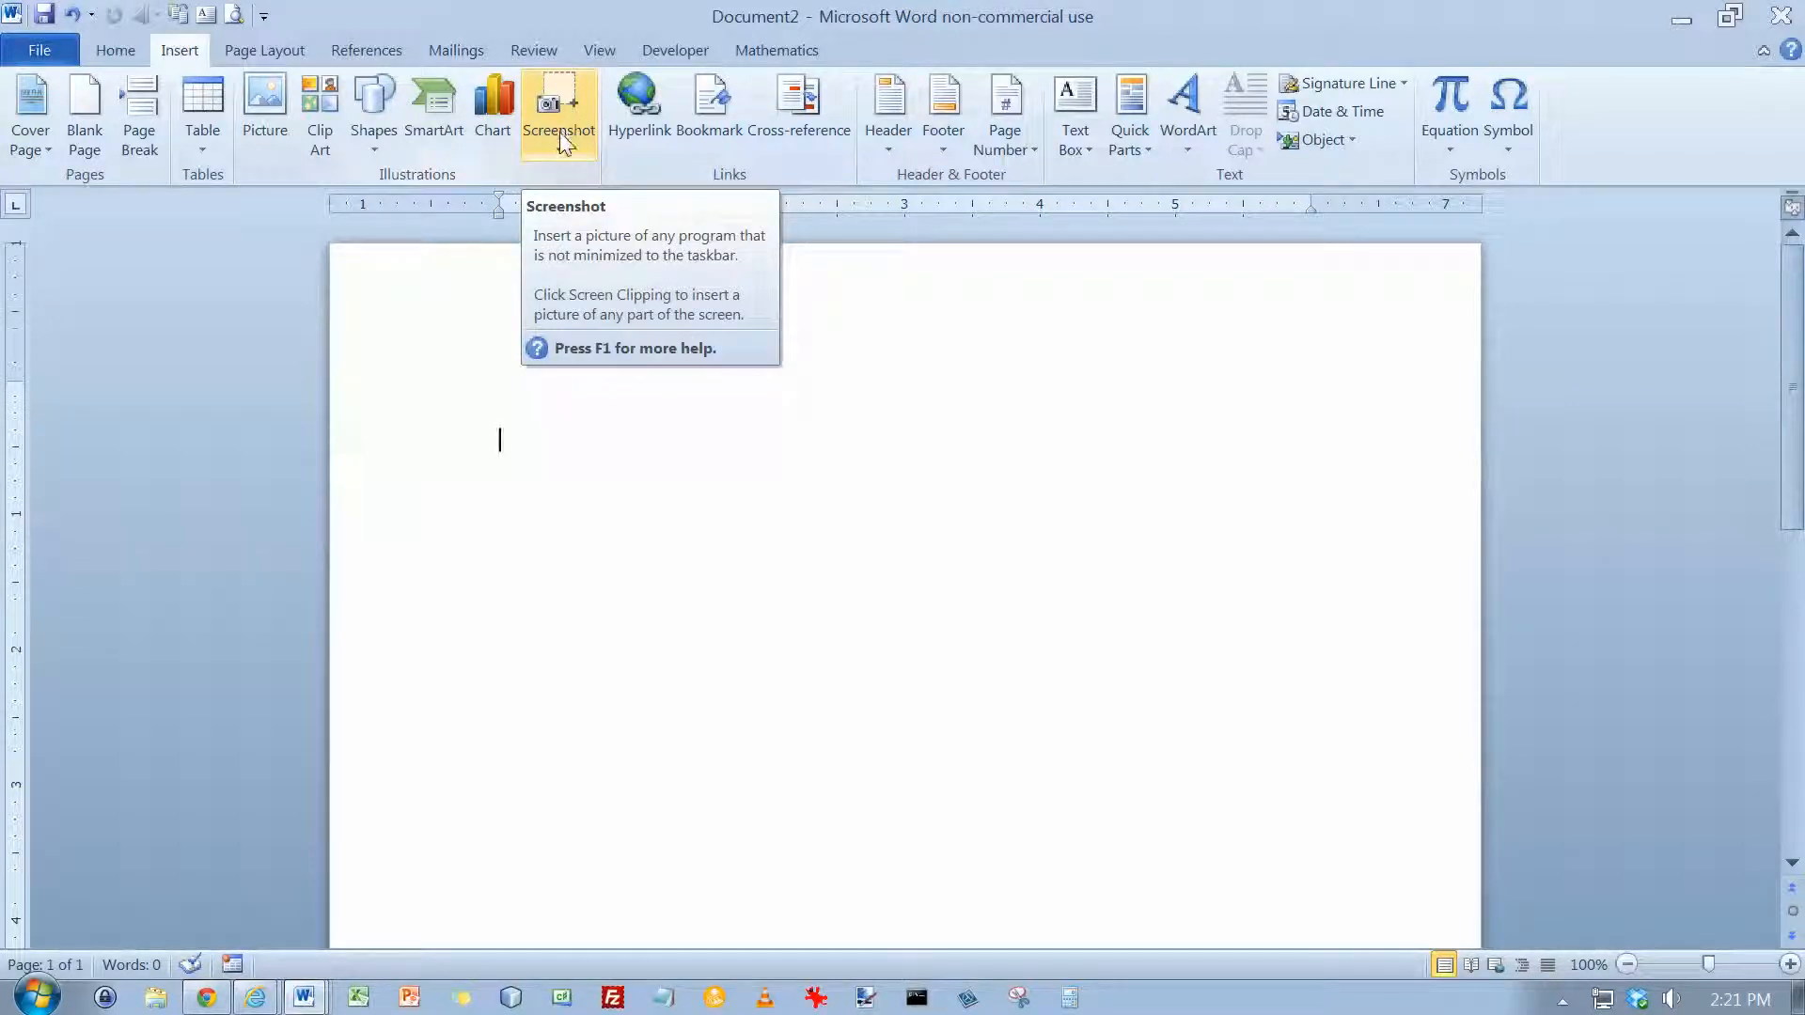
pyautogui.click(558, 113)
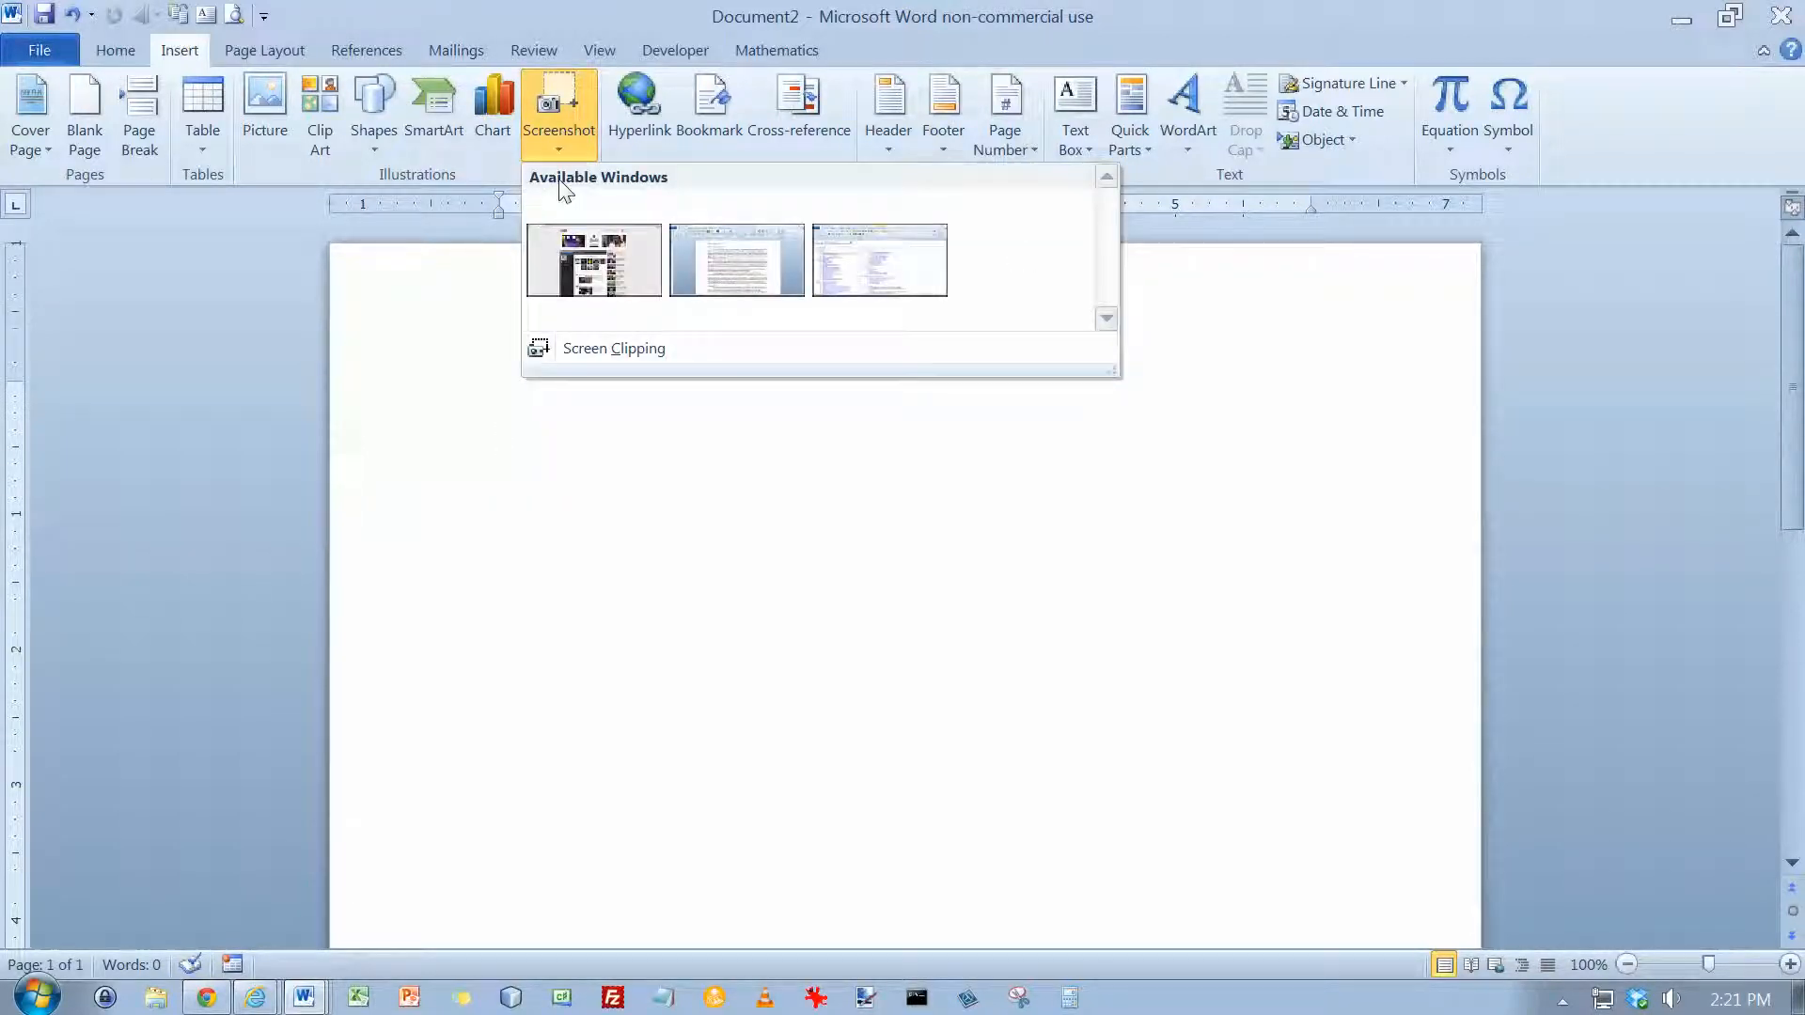
pyautogui.moveTo(880, 260)
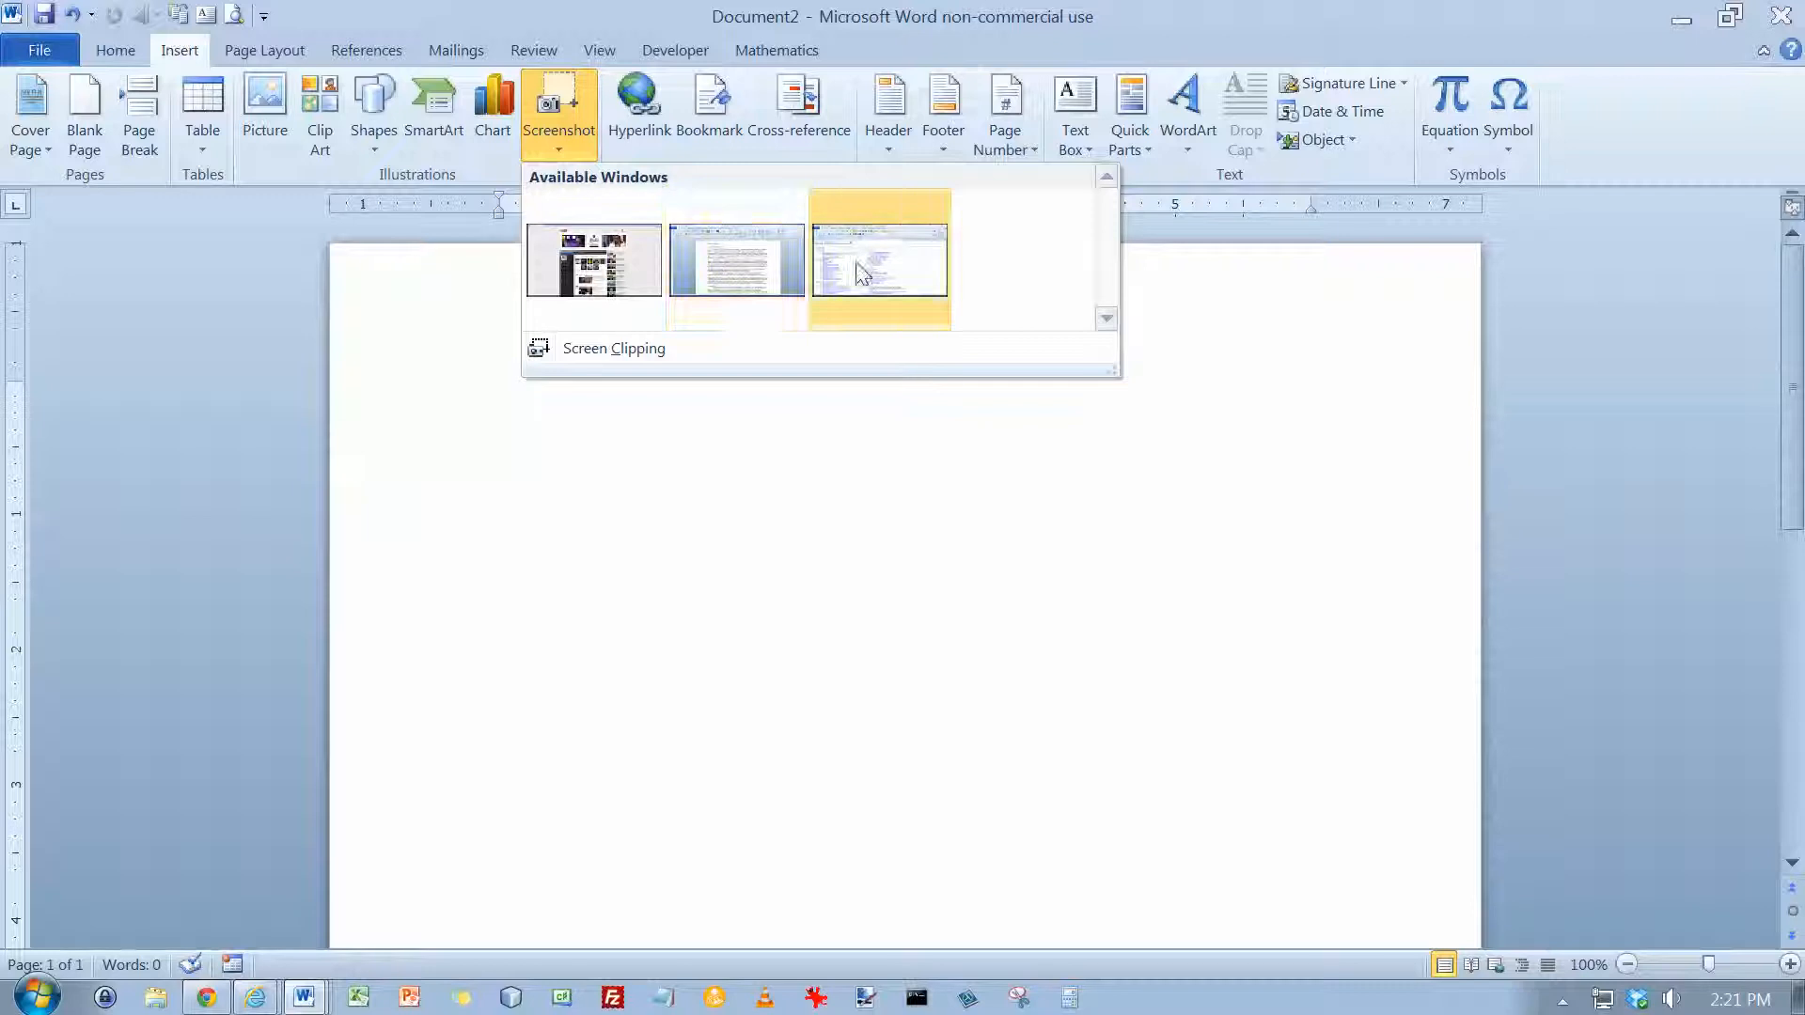
pyautogui.moveTo(924, 272)
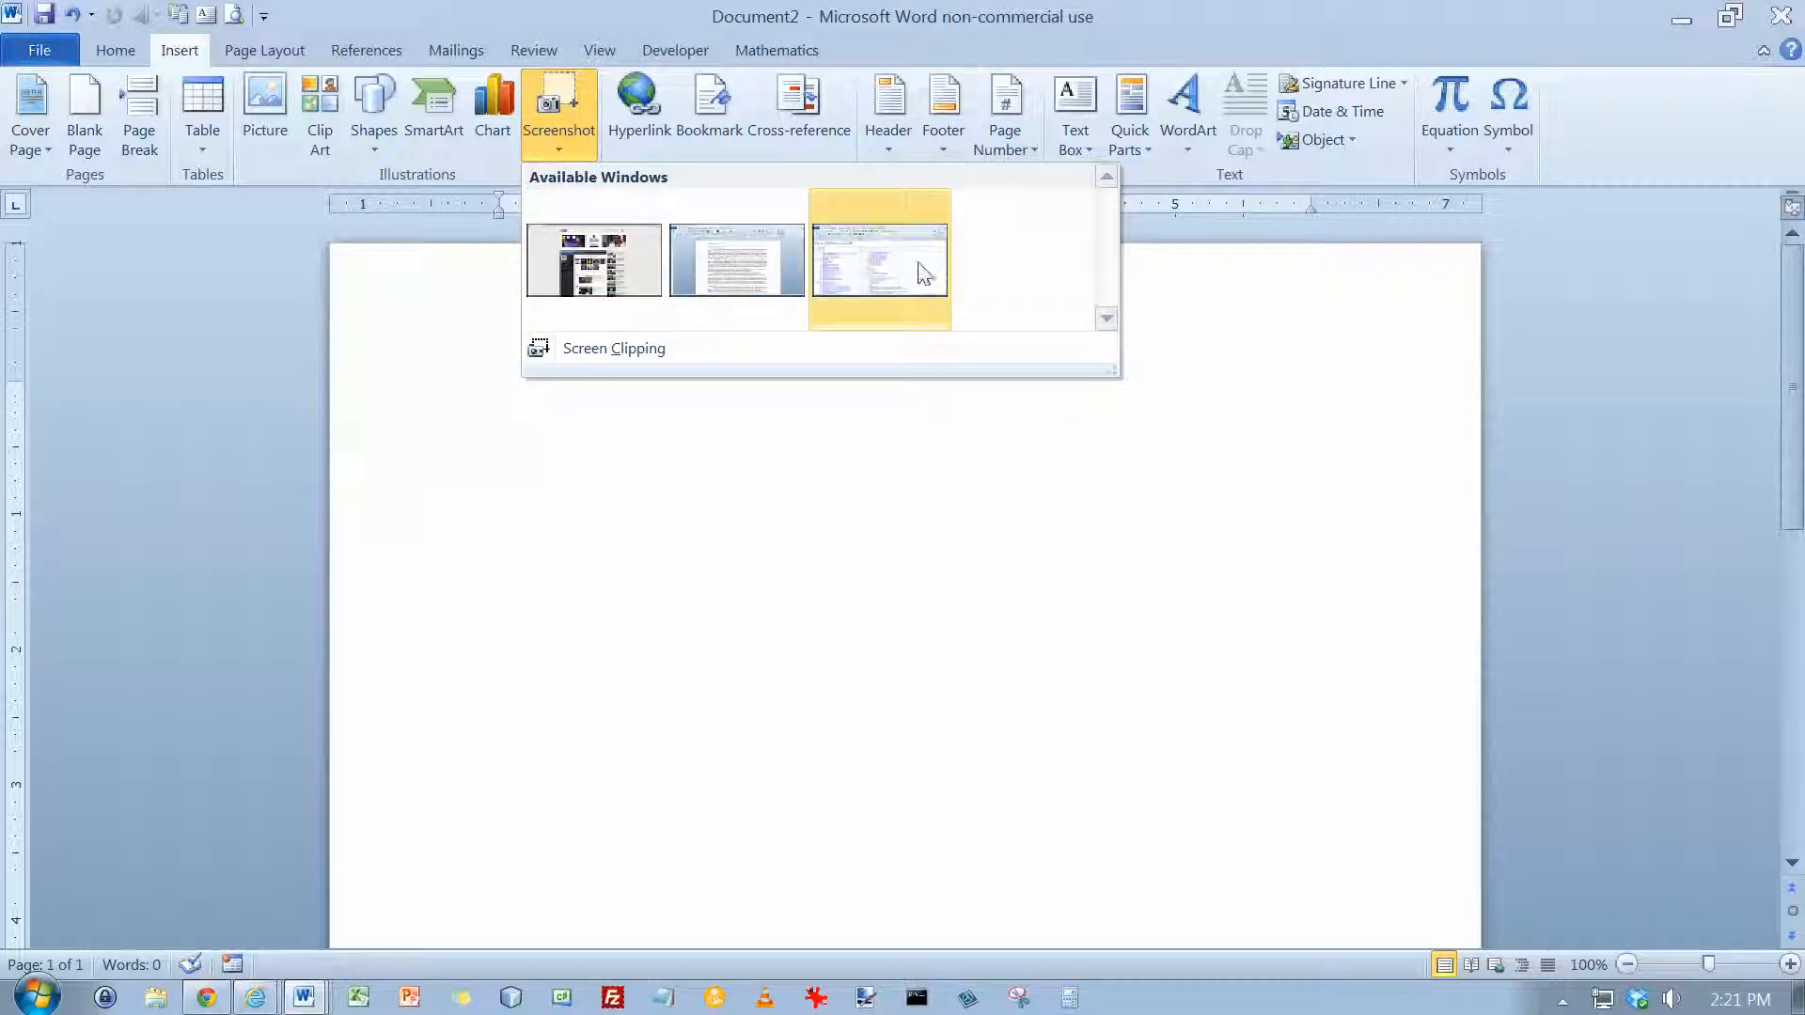
pyautogui.moveTo(737, 260)
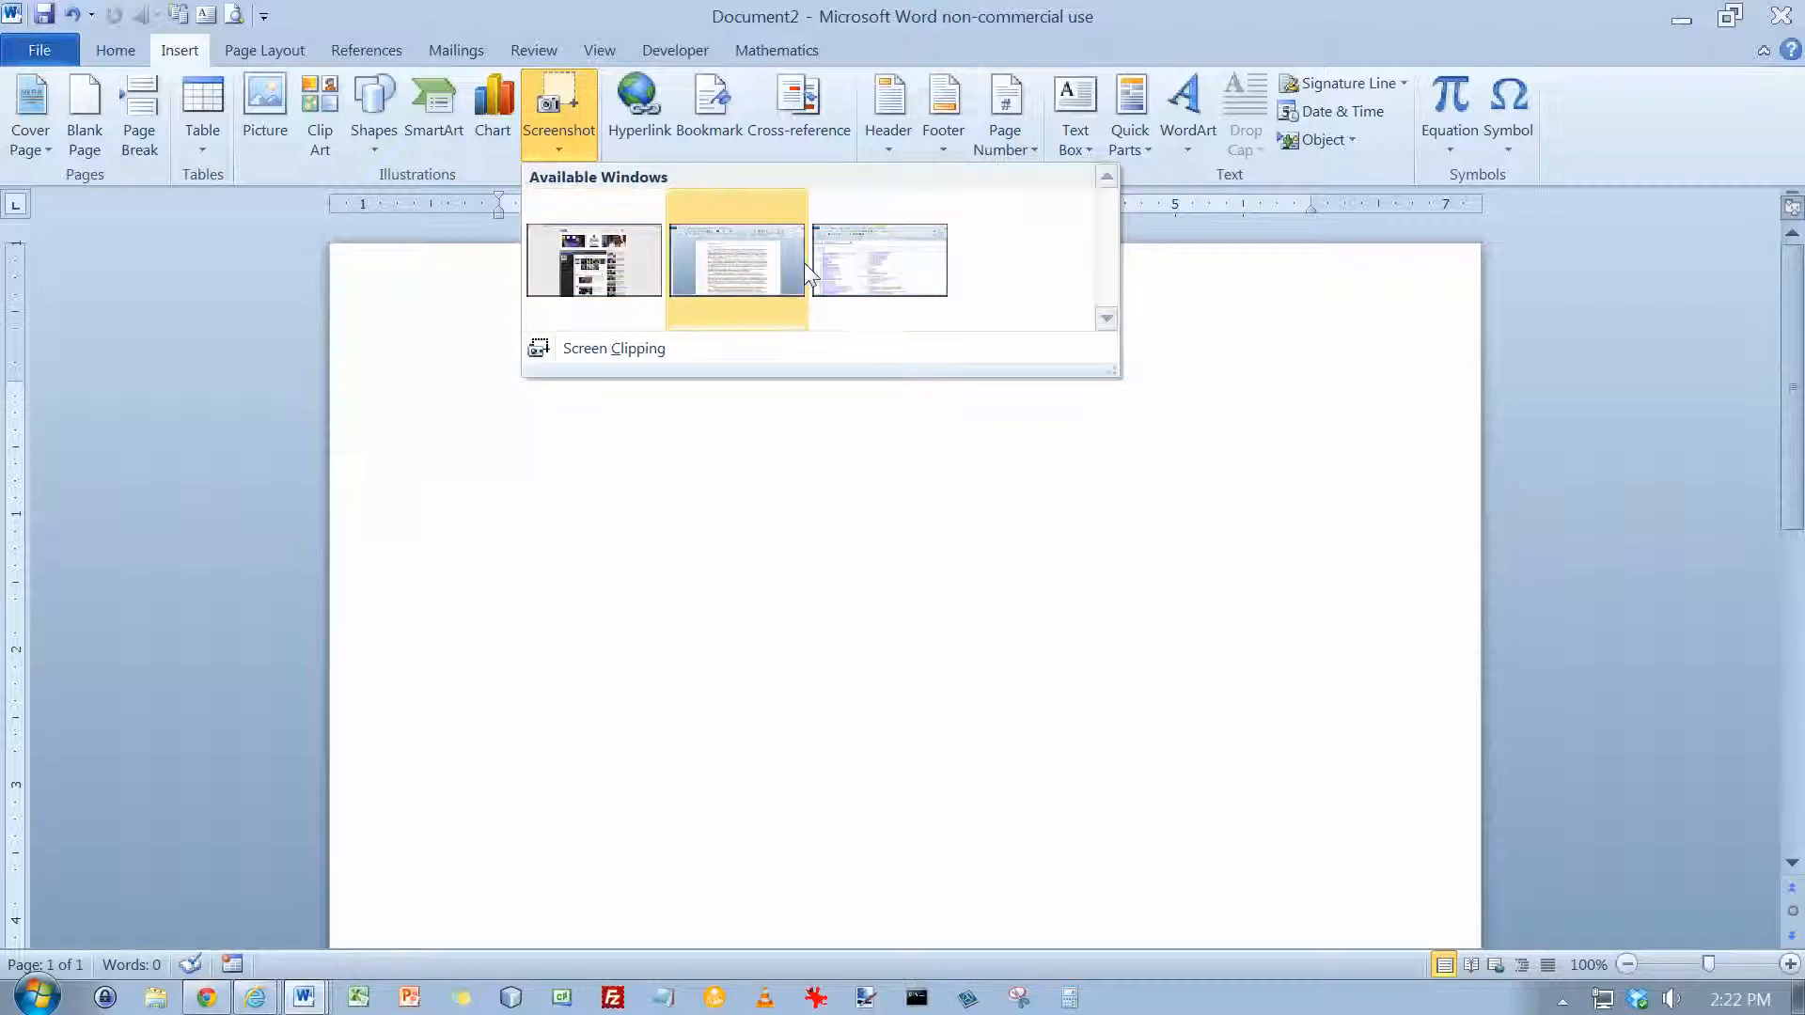
pyautogui.moveTo(593, 257)
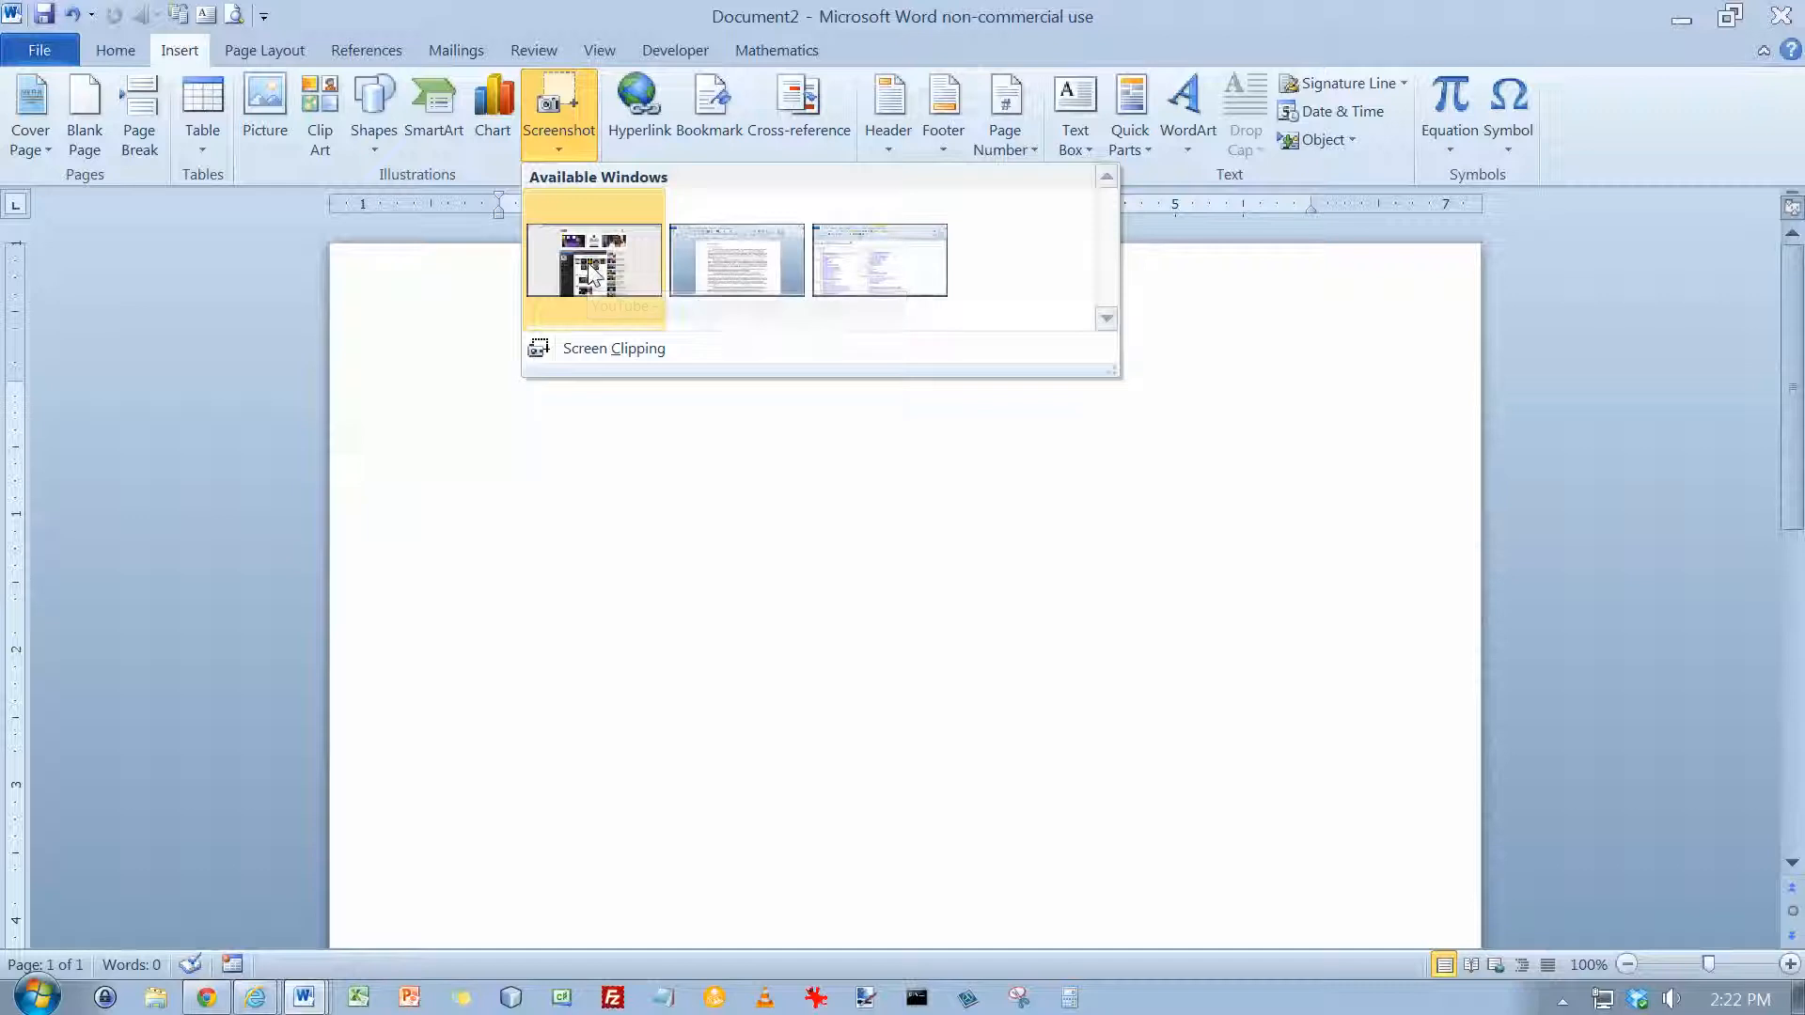
pyautogui.click(594, 259)
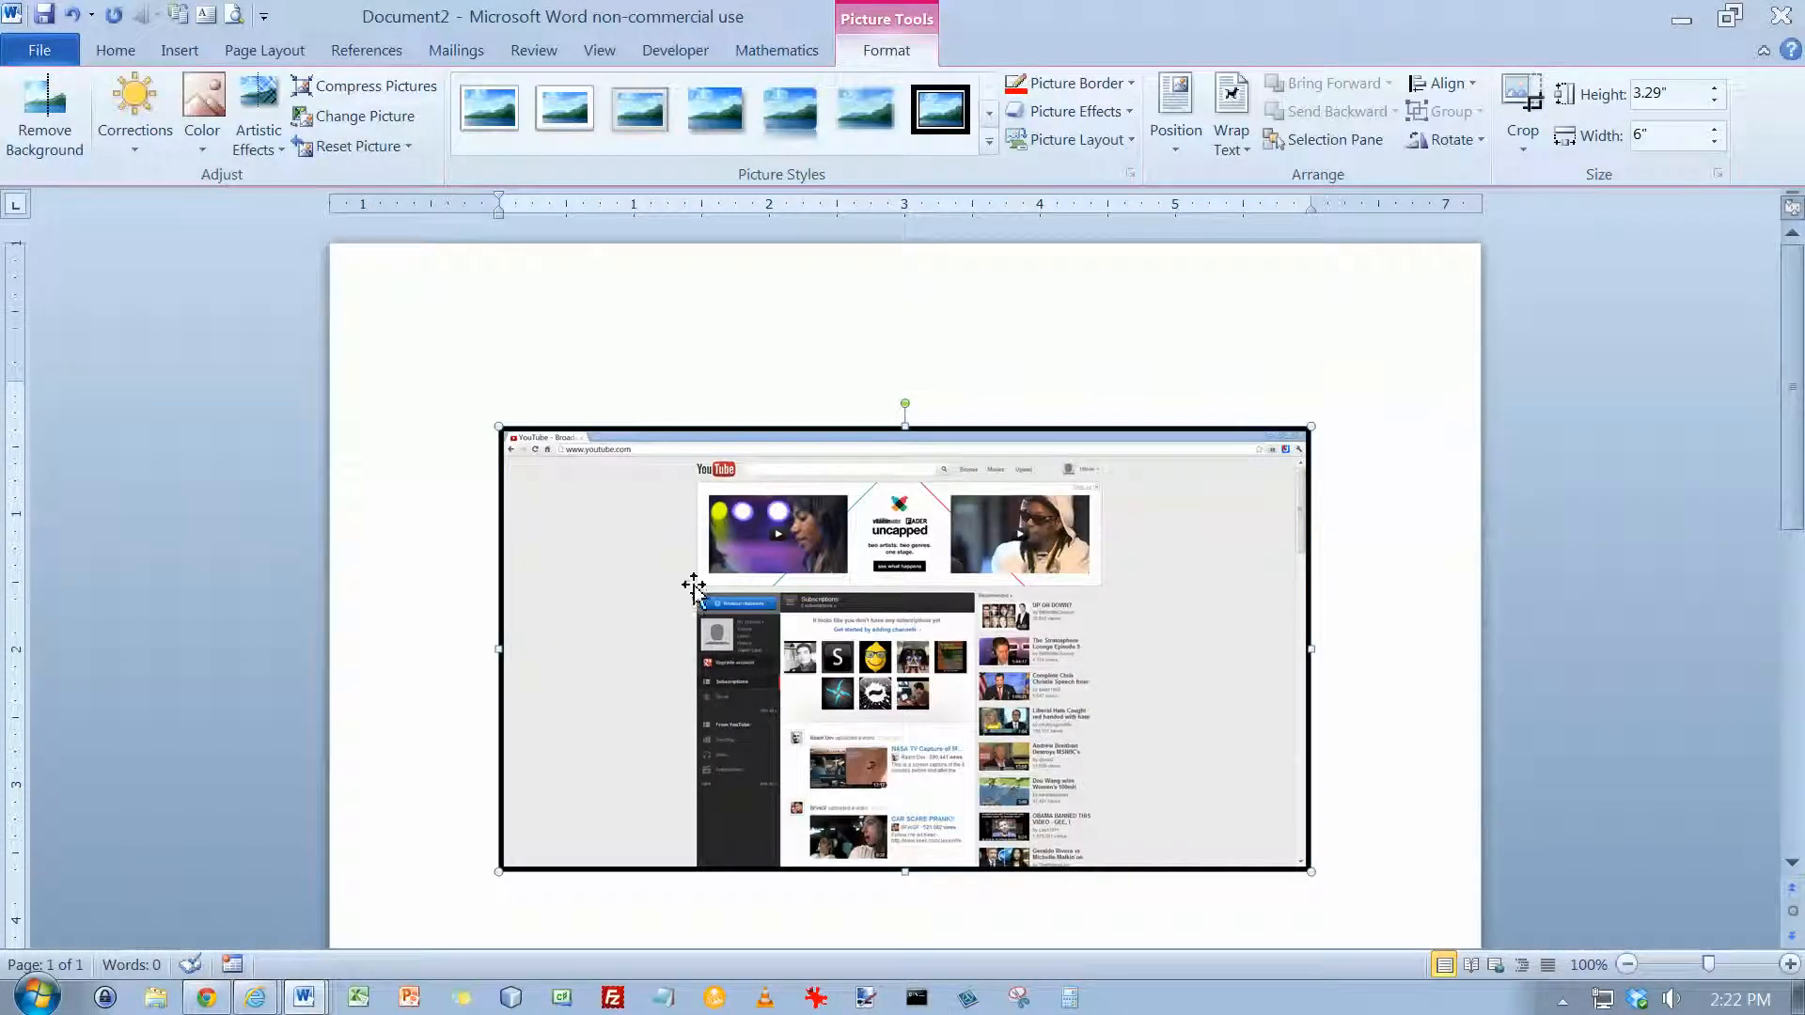
pyautogui.moveTo(1127, 550)
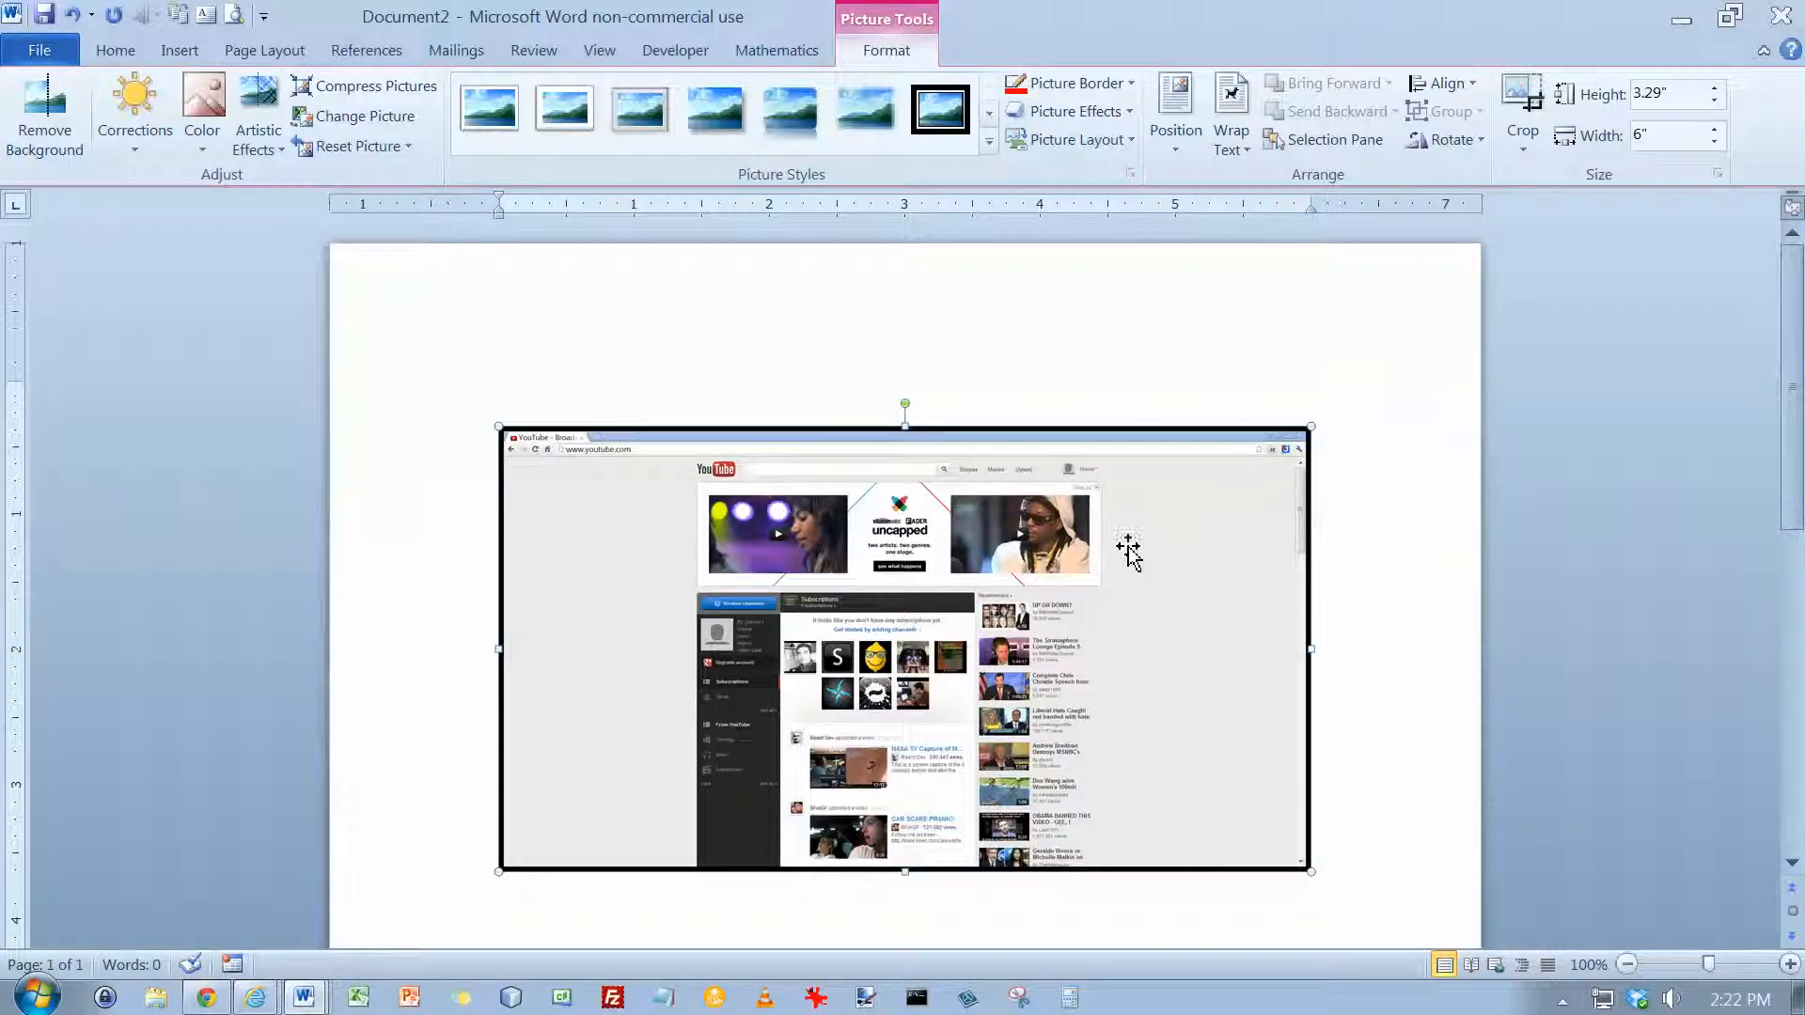
pyautogui.moveTo(976, 225)
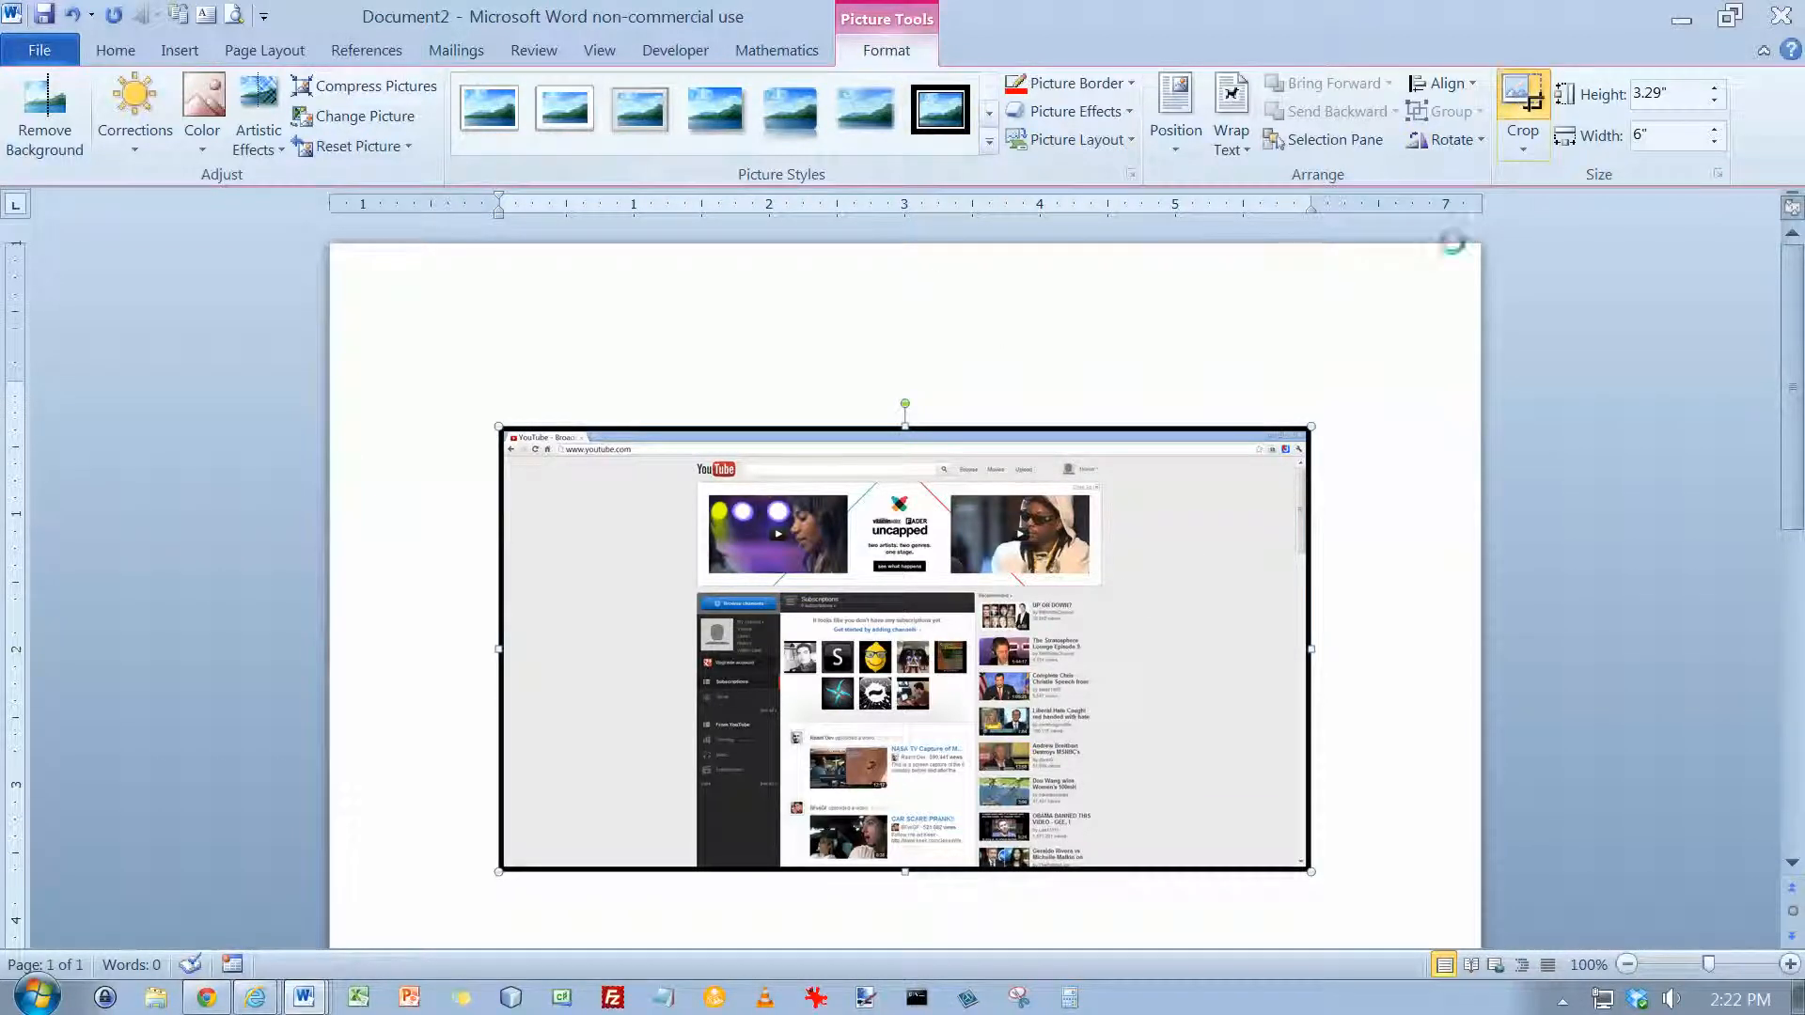
# Crop both sides of the YouTube screenshot to leave a 3.15-inch-wide picture
pyautogui.click(1520, 110)
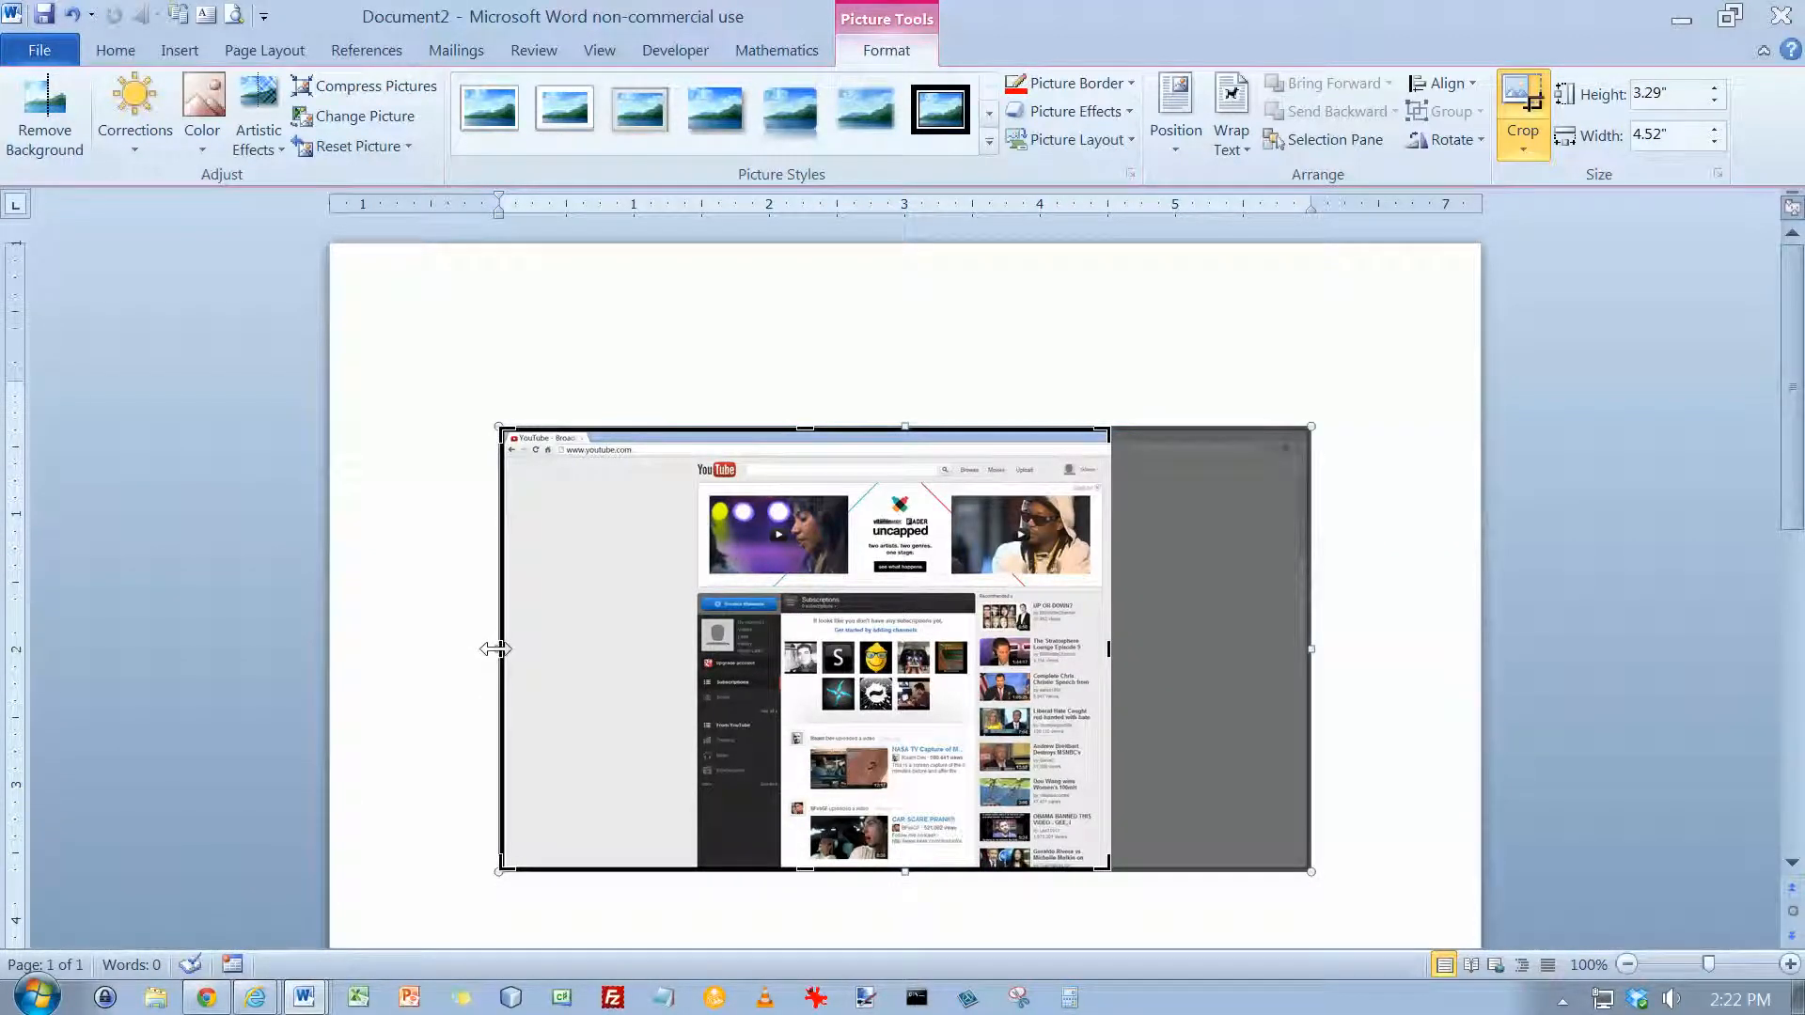
pyautogui.moveTo(503, 653)
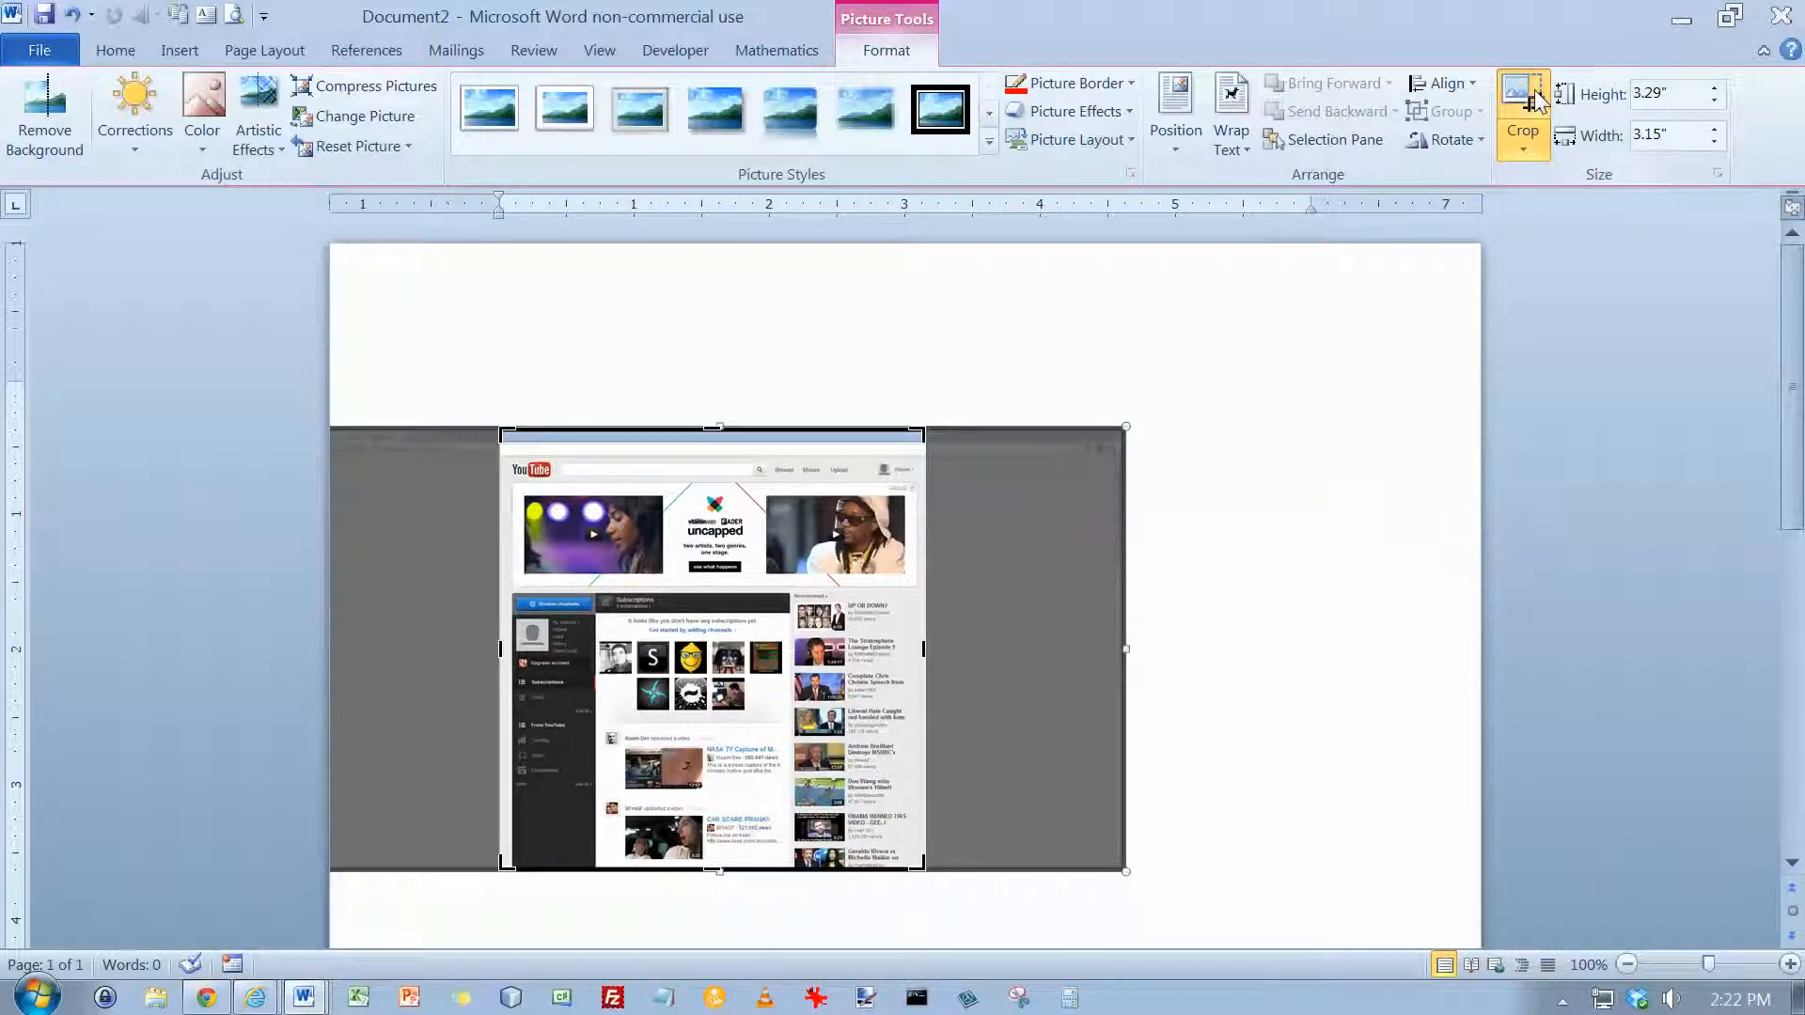
pyautogui.click(1522, 103)
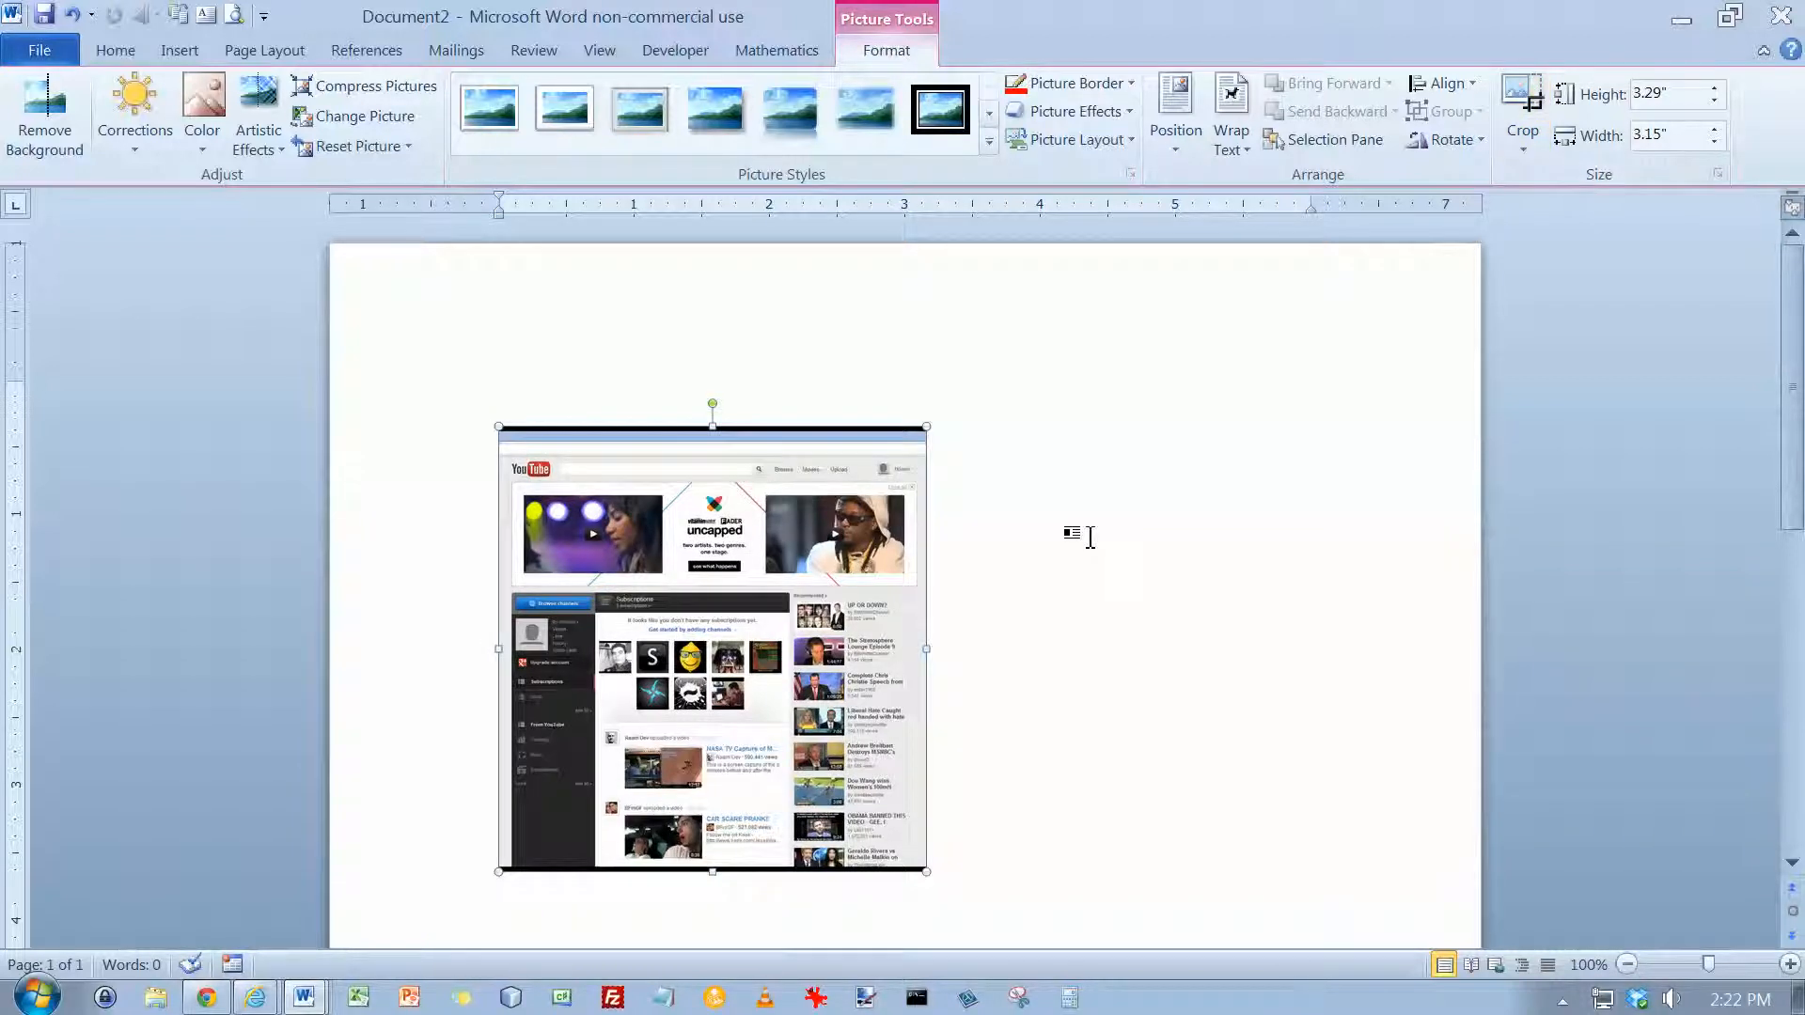
pyautogui.moveTo(821, 272)
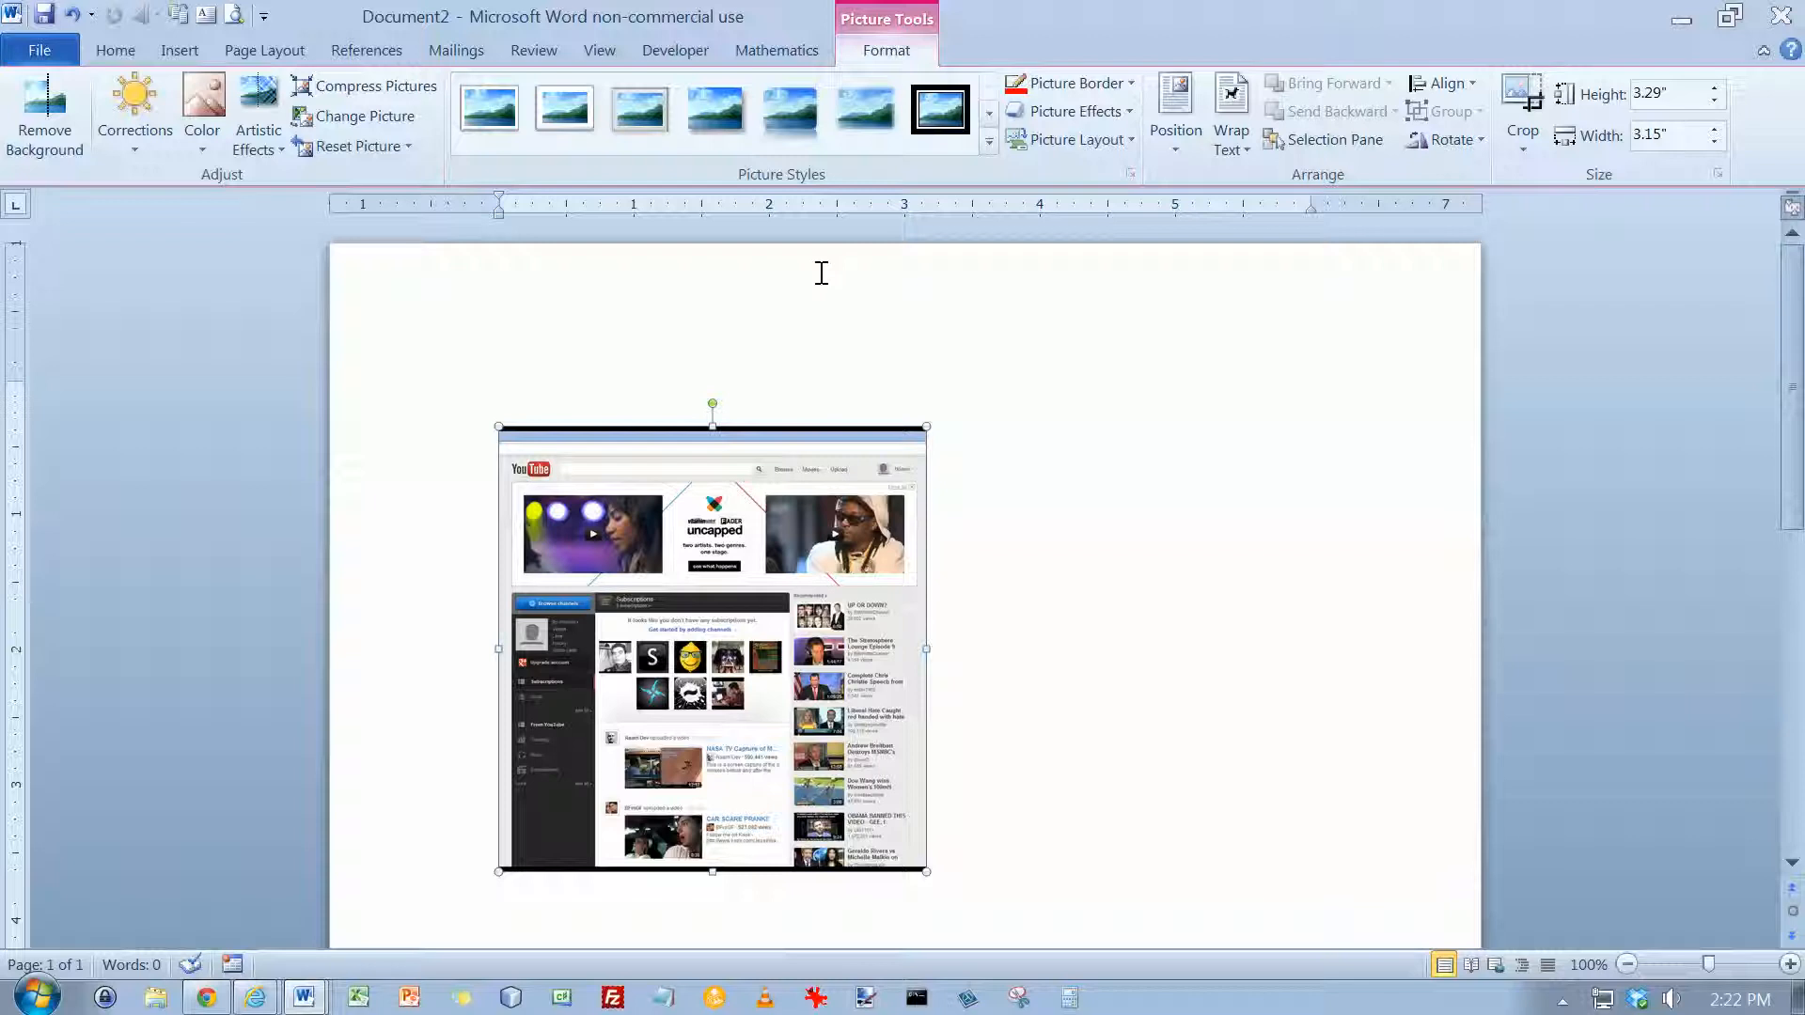
pyautogui.moveTo(724, 483)
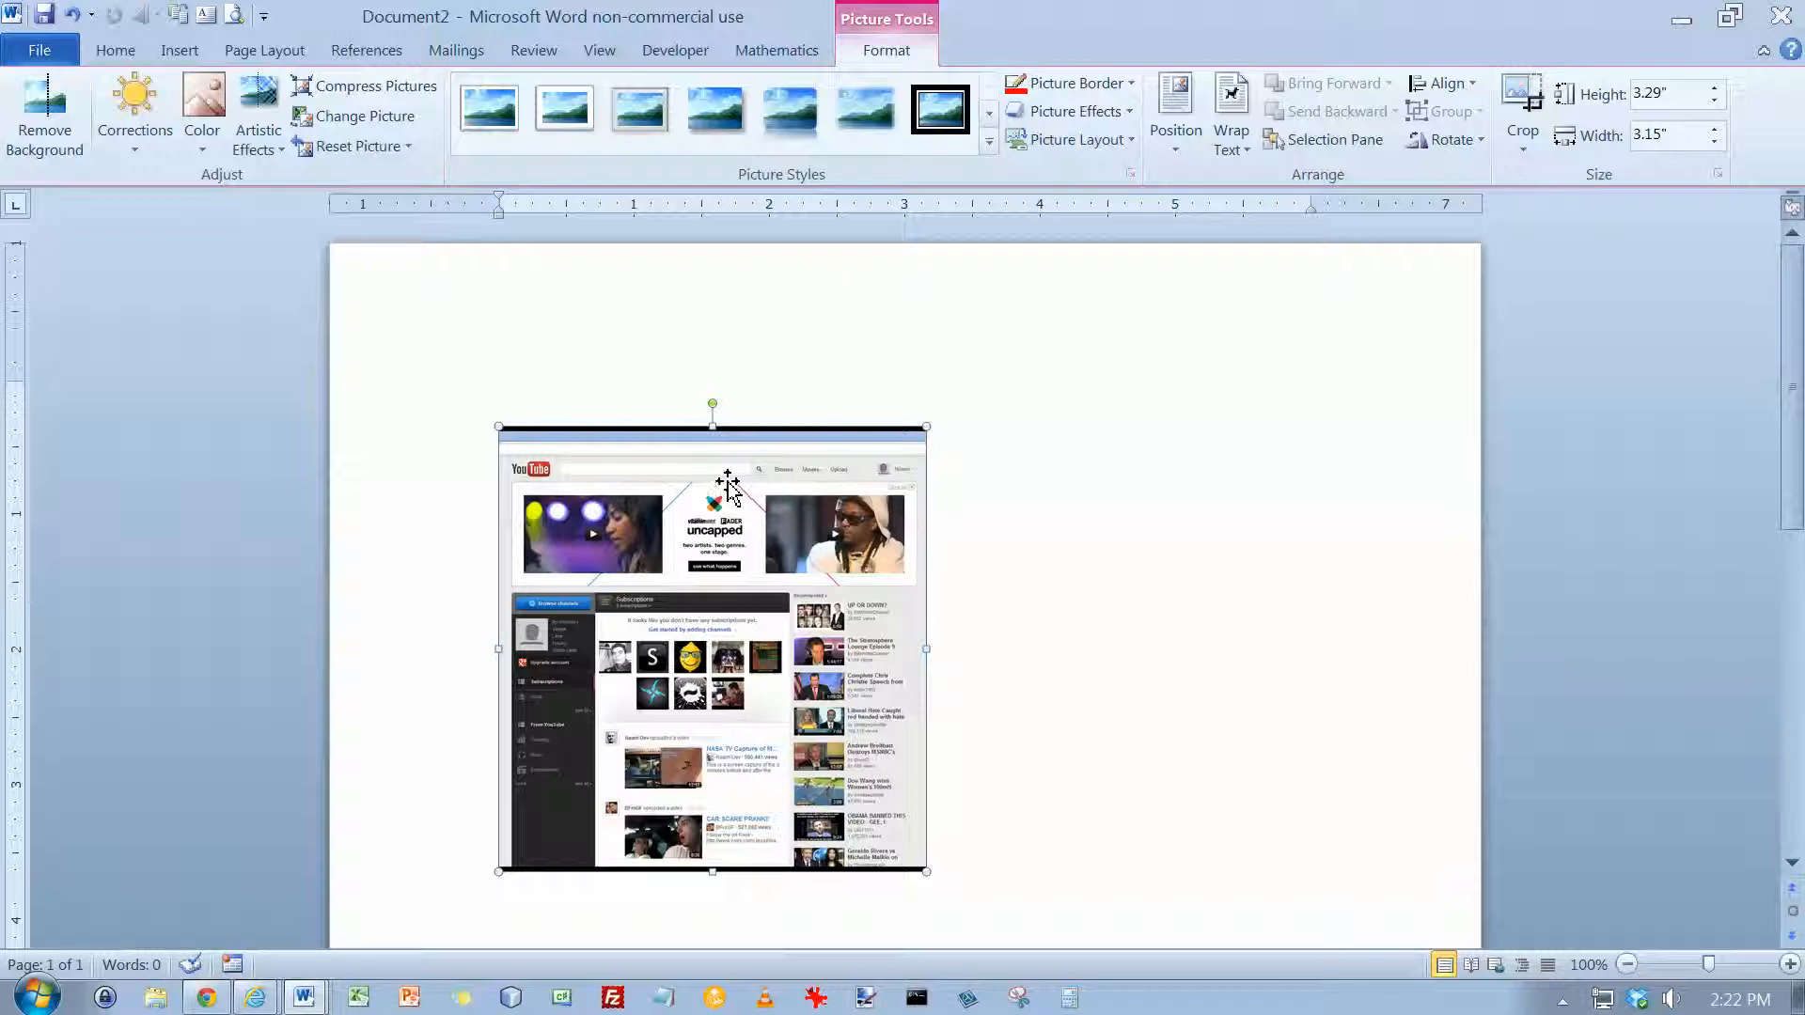